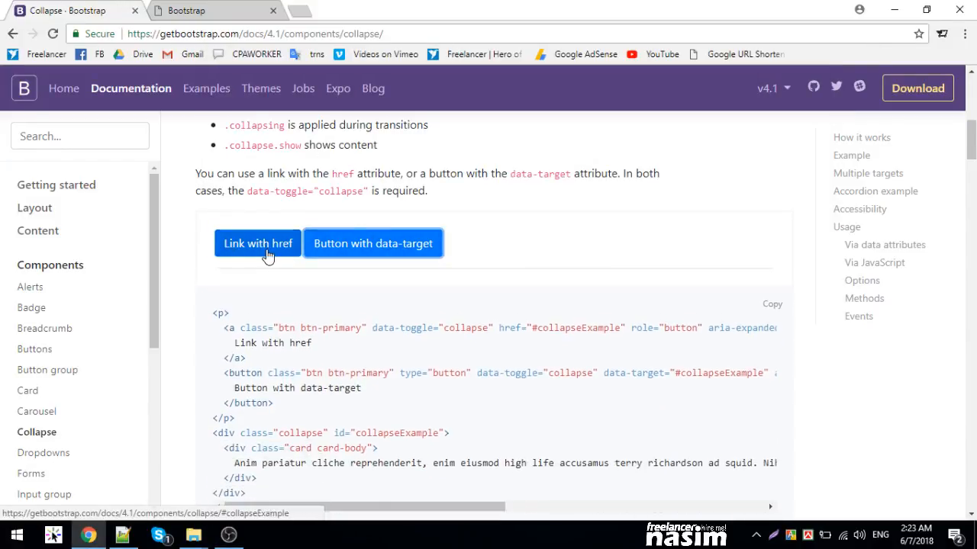
# - Expand the Collapse docs demo to reveal its hidden content
pyautogui.click(257, 244)
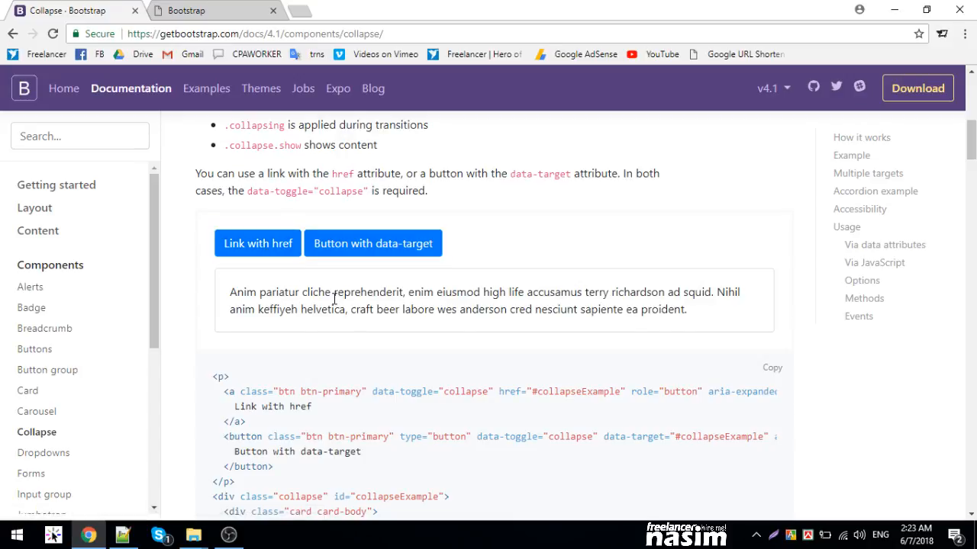
pyautogui.scroll(-3)
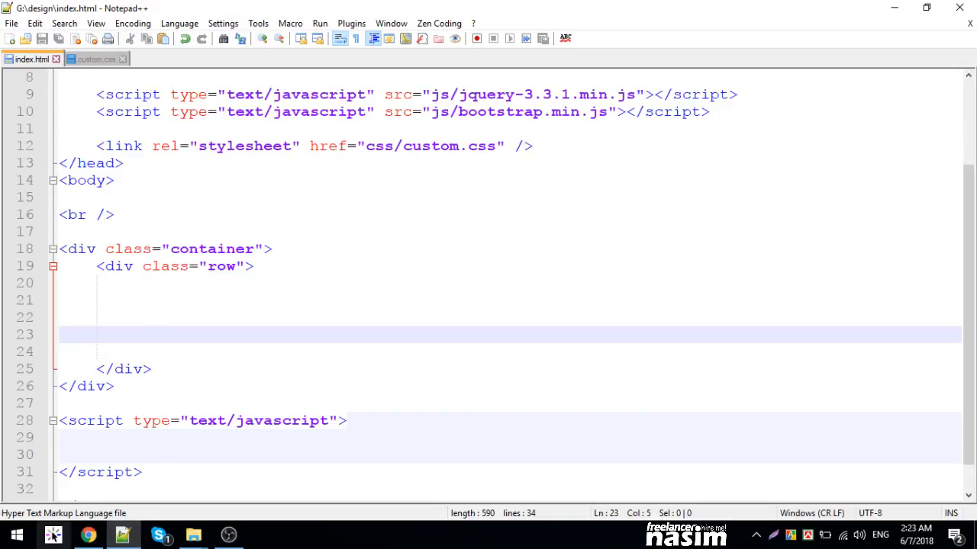
# - Start an anchor in the row div with href #mytexts and a class attribute
pyautogui.click(89, 536)
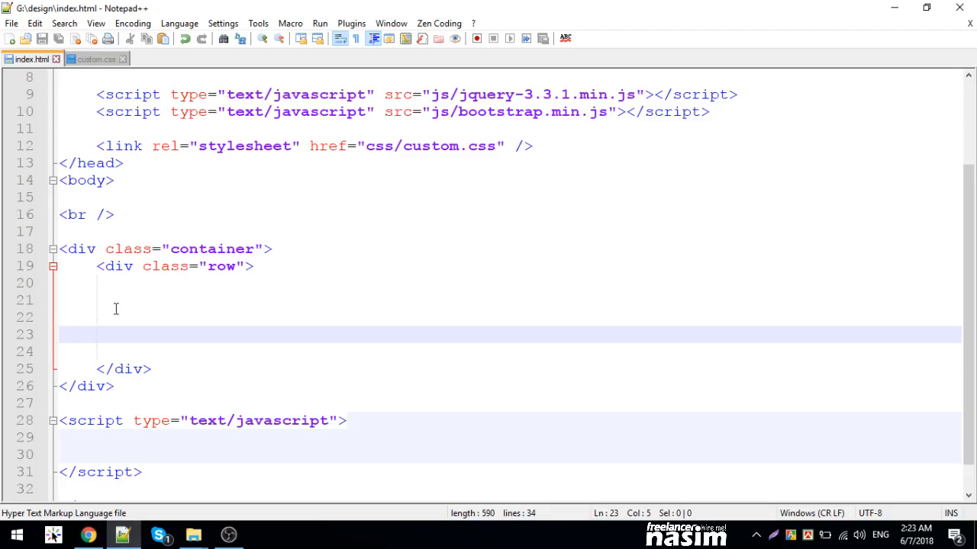
pyautogui.write('button> </button>')
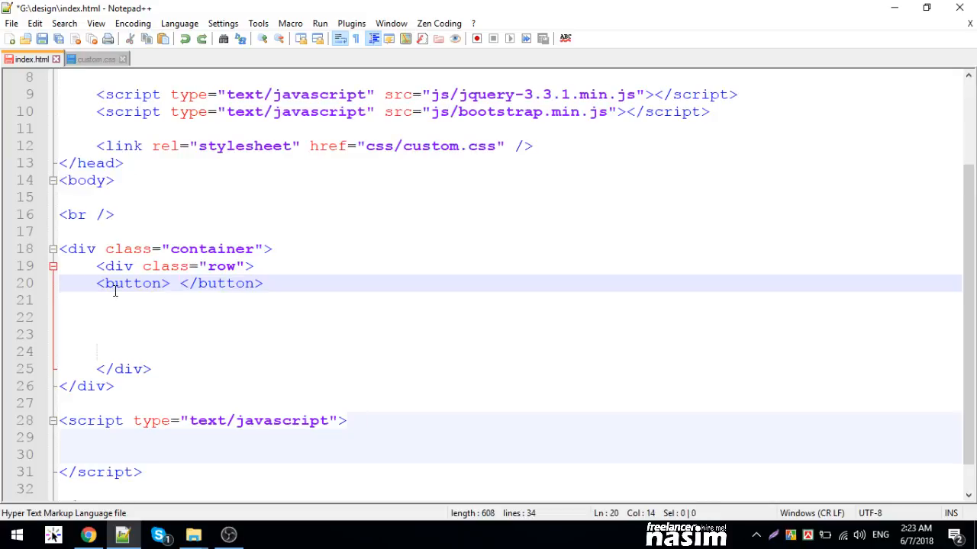
pyautogui.write('a href=""></a>')
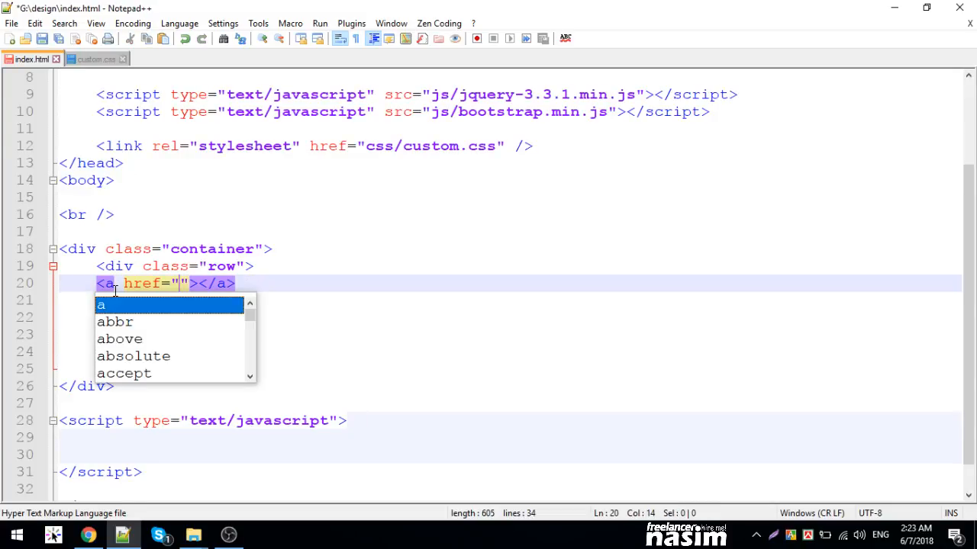
pyautogui.write('myt')
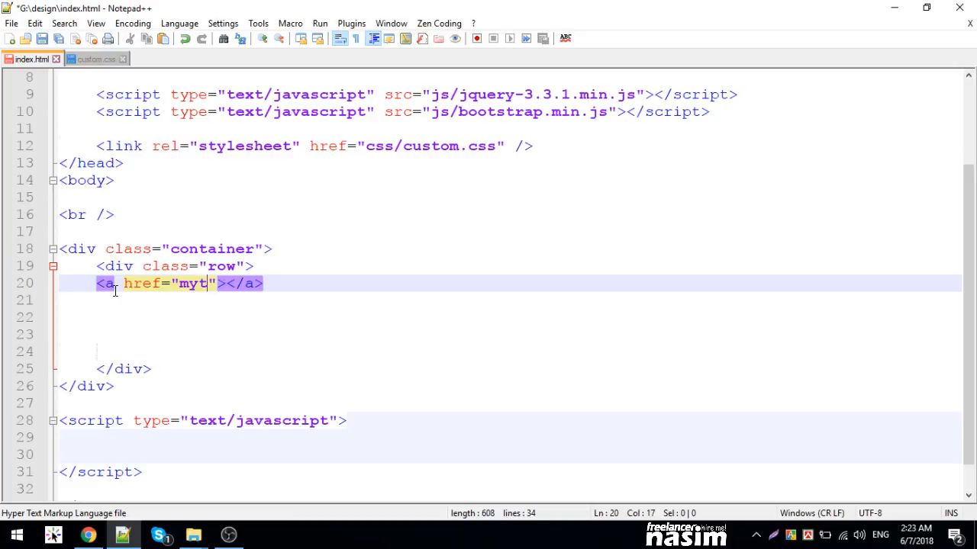
pyautogui.write('exts')
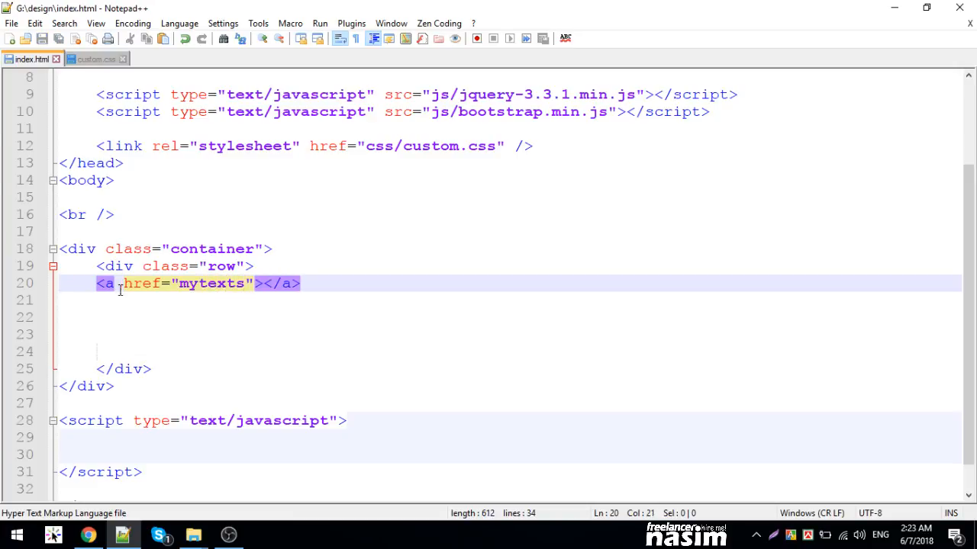
pyautogui.write('#')
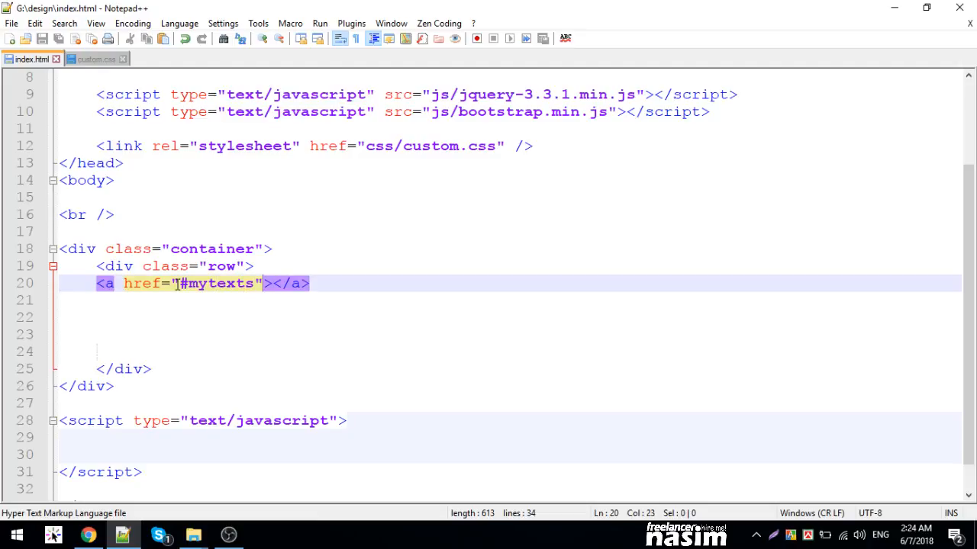
pyautogui.write('class="')
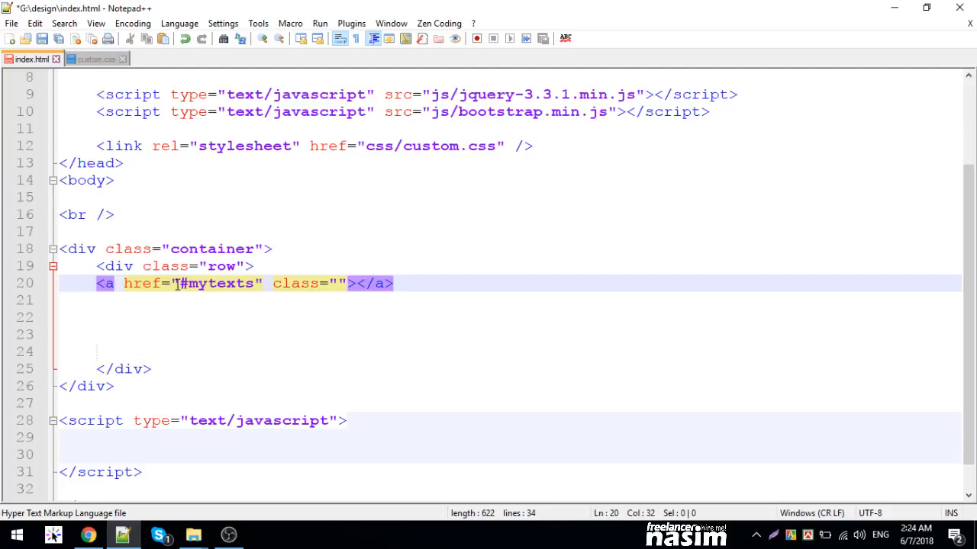
# - Finish the link as btn btn-primary reading CLICK ME and begin a div below it
pyautogui.write('btn btn-primary')
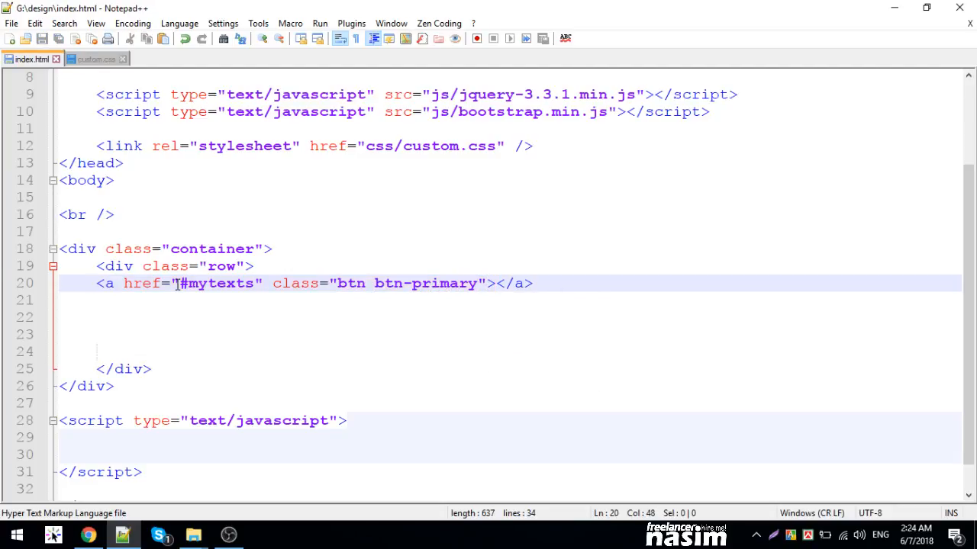
pyautogui.write('CLICK ME')
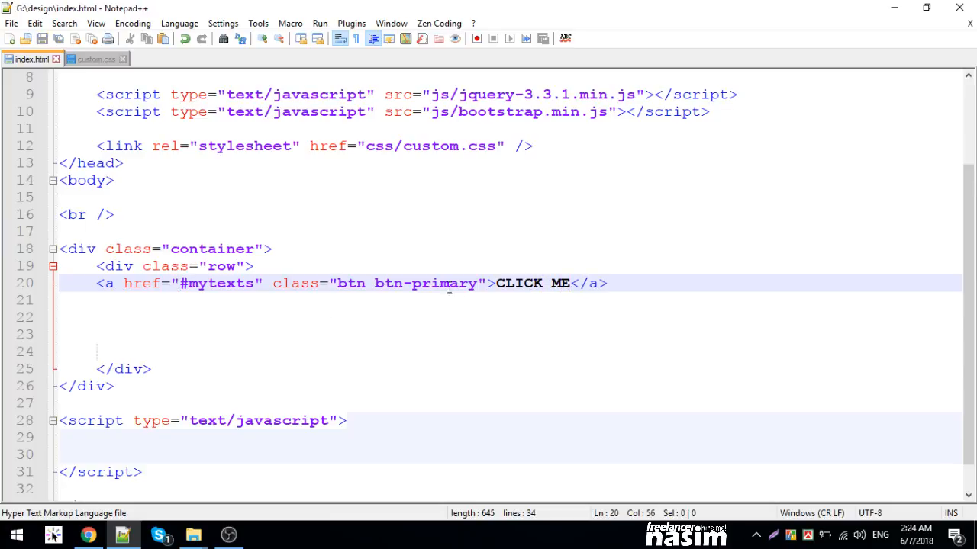
pyautogui.write('div.')
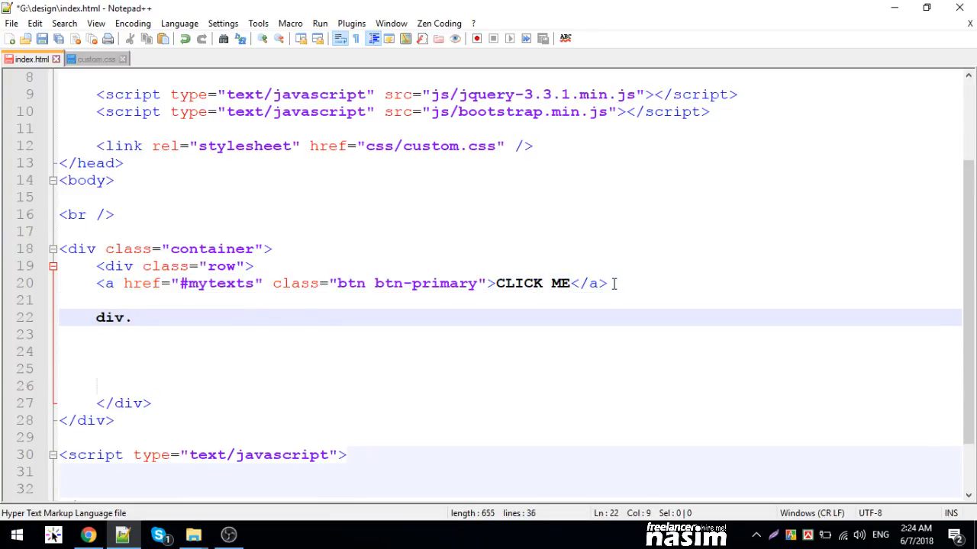
# - Expand div#mytexts beneath the link and fill it with 'hELLO HOW ARE YOU'
pyautogui.write('coll')
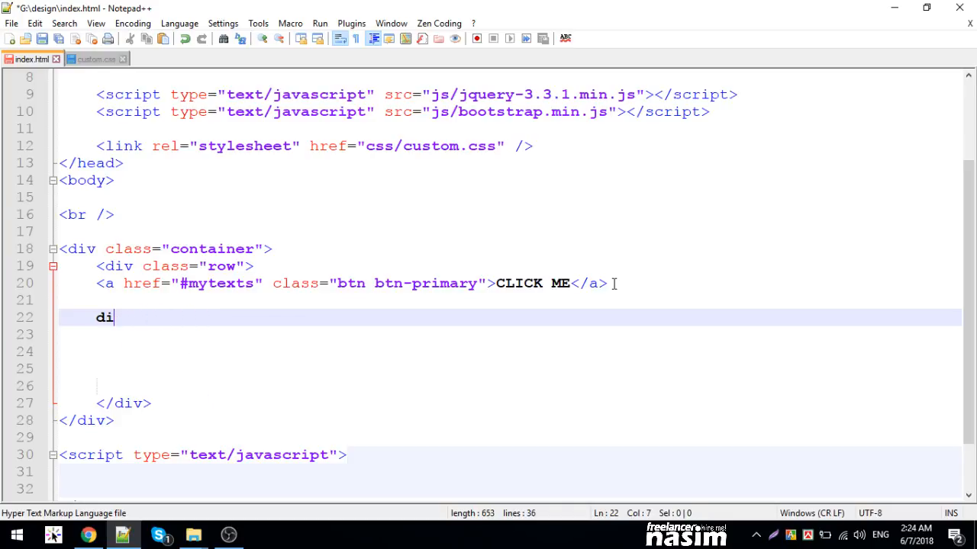
pyautogui.write('v')
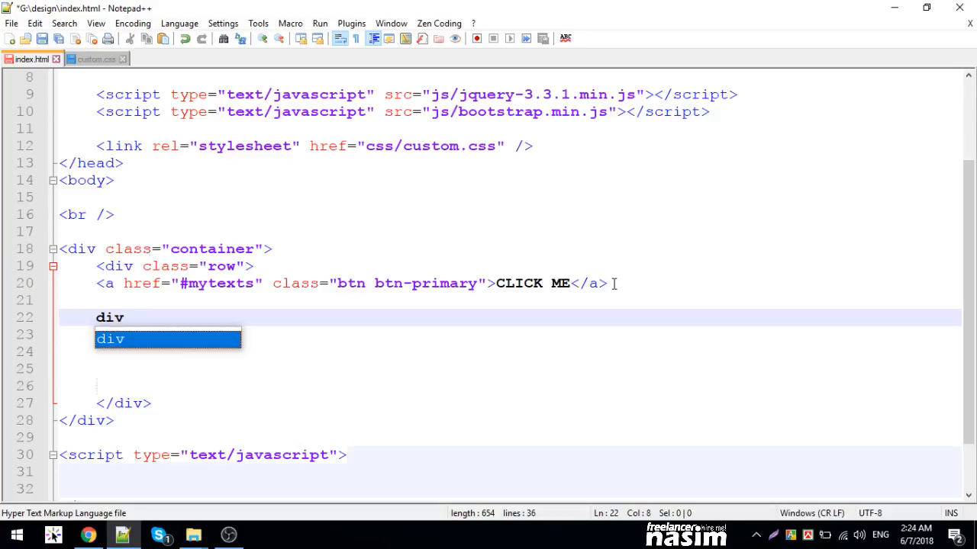
pyautogui.write('#')
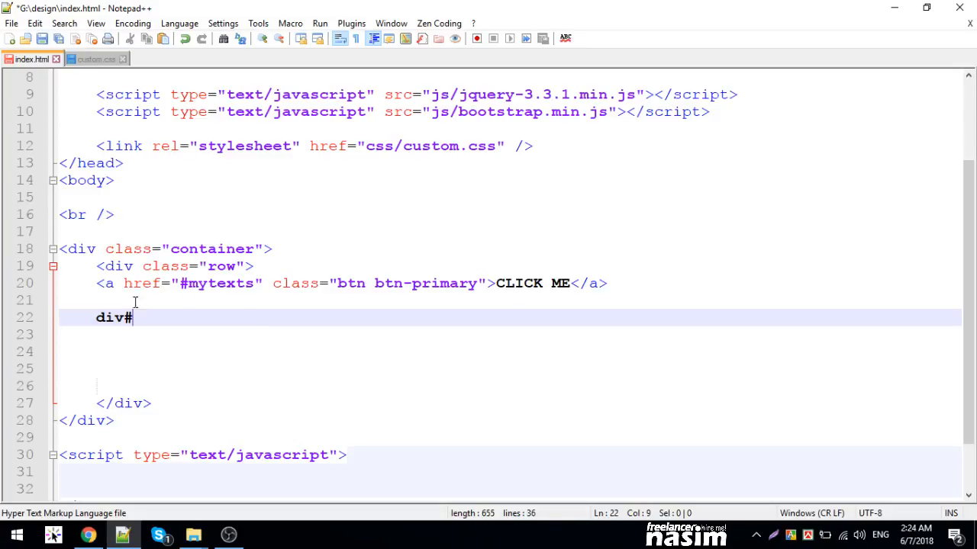
pyautogui.write('mytexts"></div>')
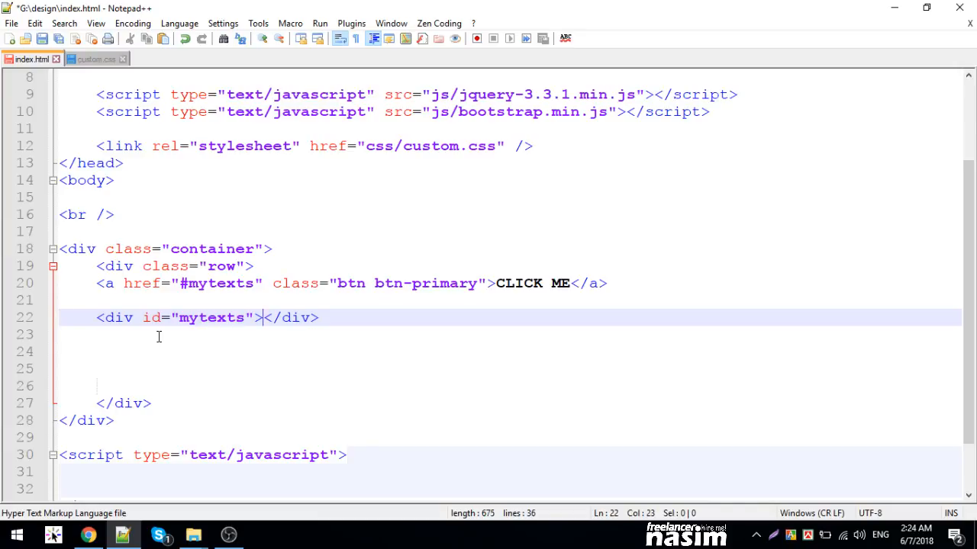
pyautogui.write('hELLO')
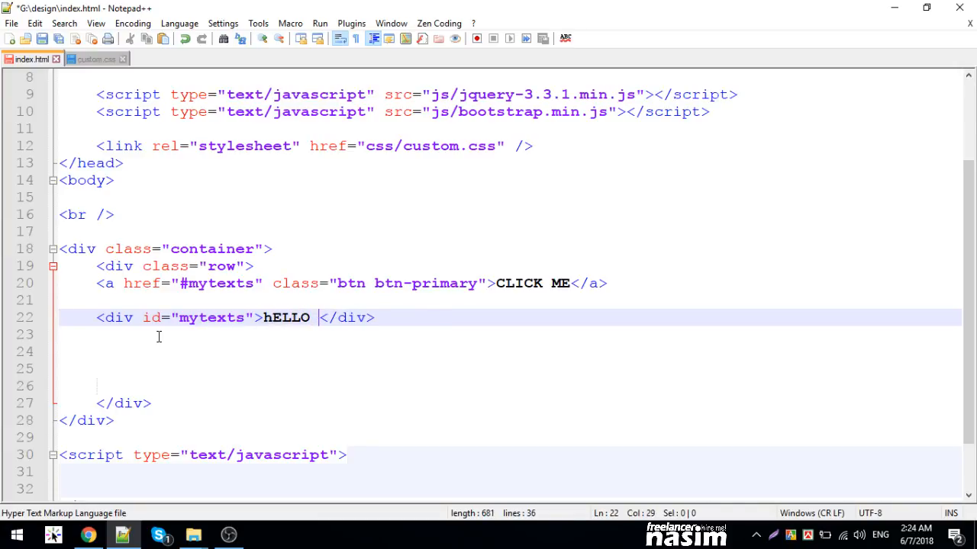
pyautogui.write('HOW ARE YOU')
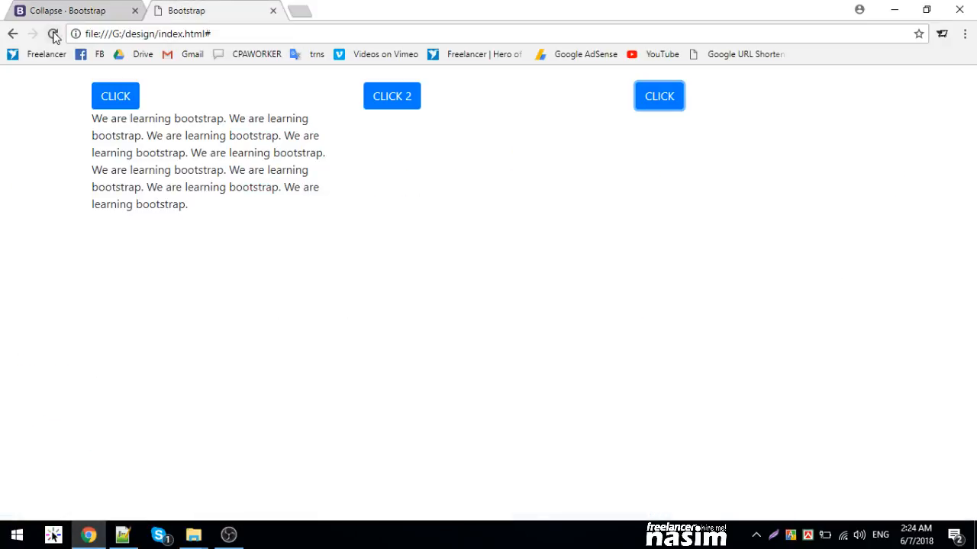
# - Check the page in Chrome, then clear the row content back in index.html
pyautogui.click(124, 534)
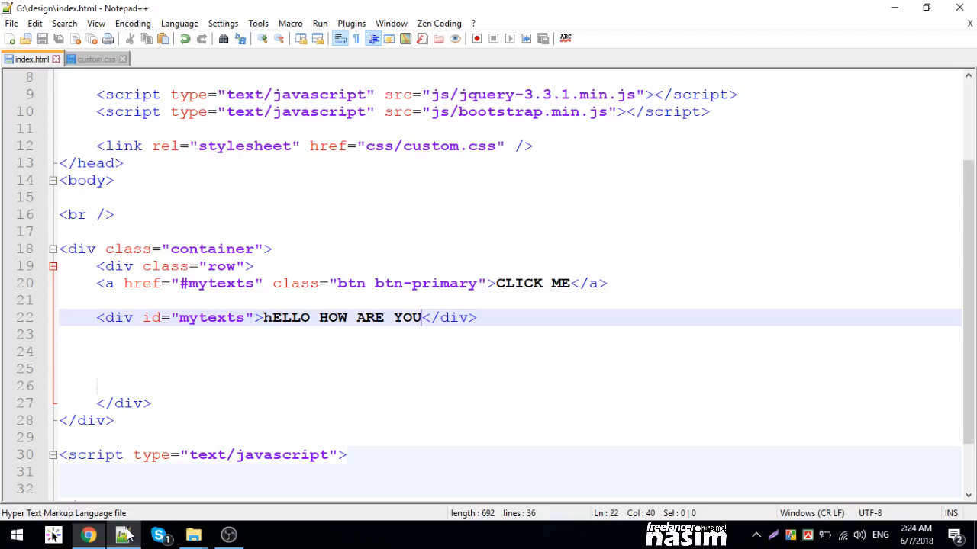
pyautogui.doubleClick(113, 317)
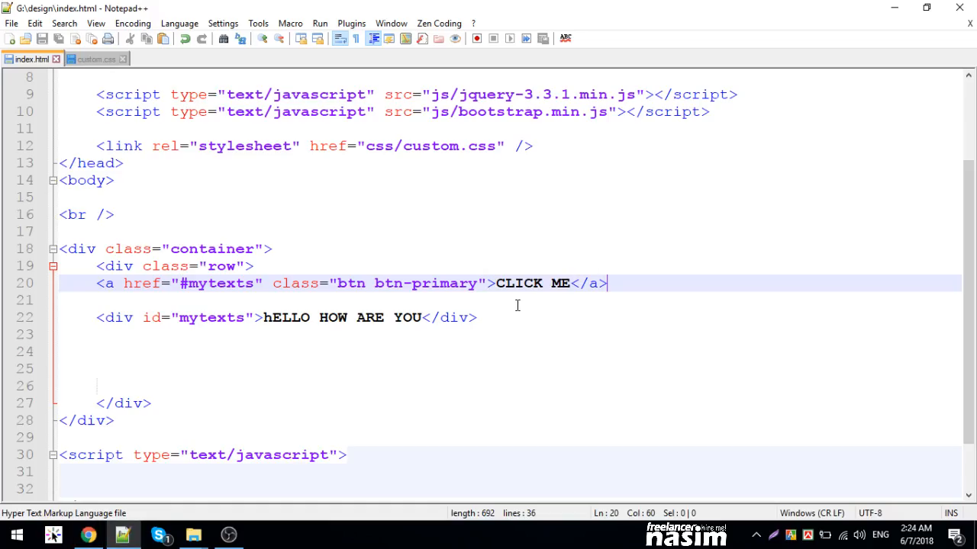
pyautogui.write('b')
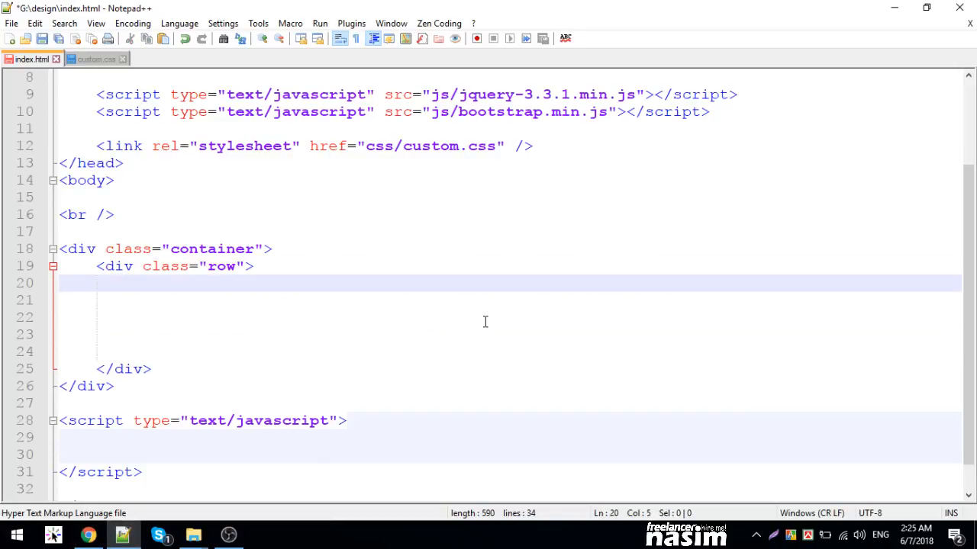
# - Wrap the row contents in a div.col-md-12 column and review the result
pyautogui.write('div.co')
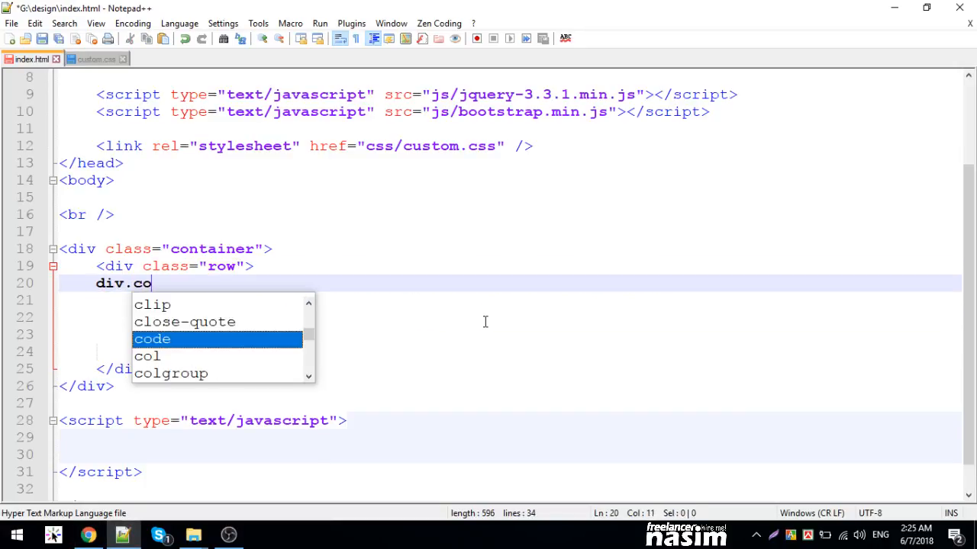
pyautogui.write('l-md')
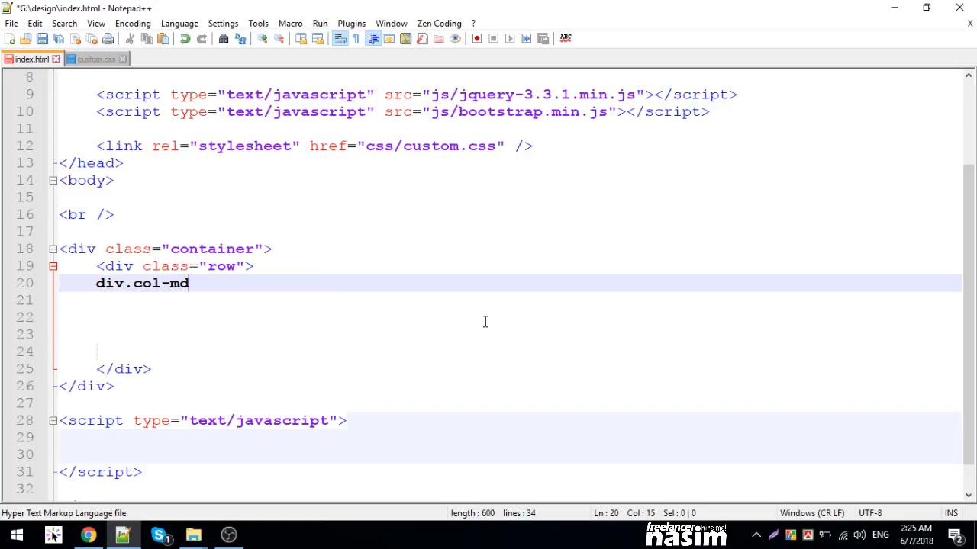
pyautogui.write('-12">')
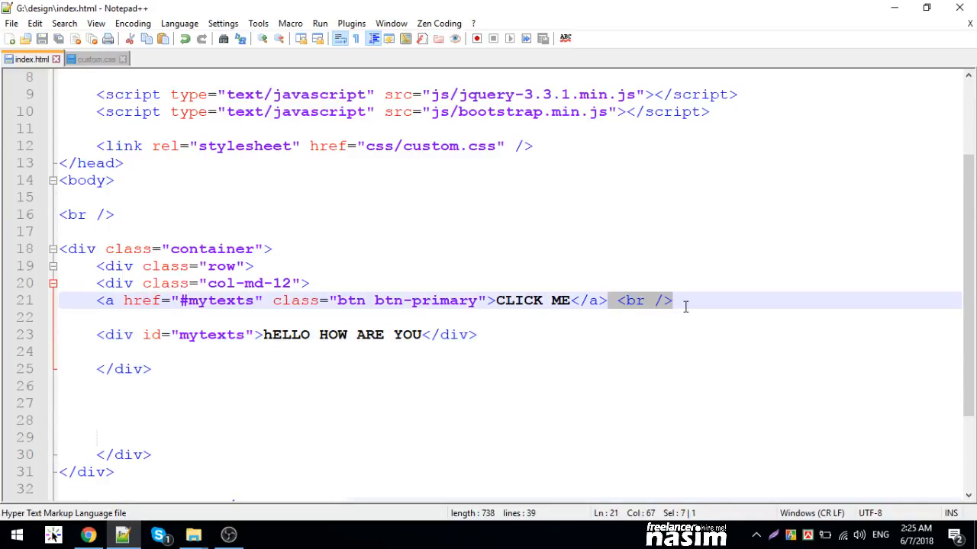
pyautogui.press('Delete')
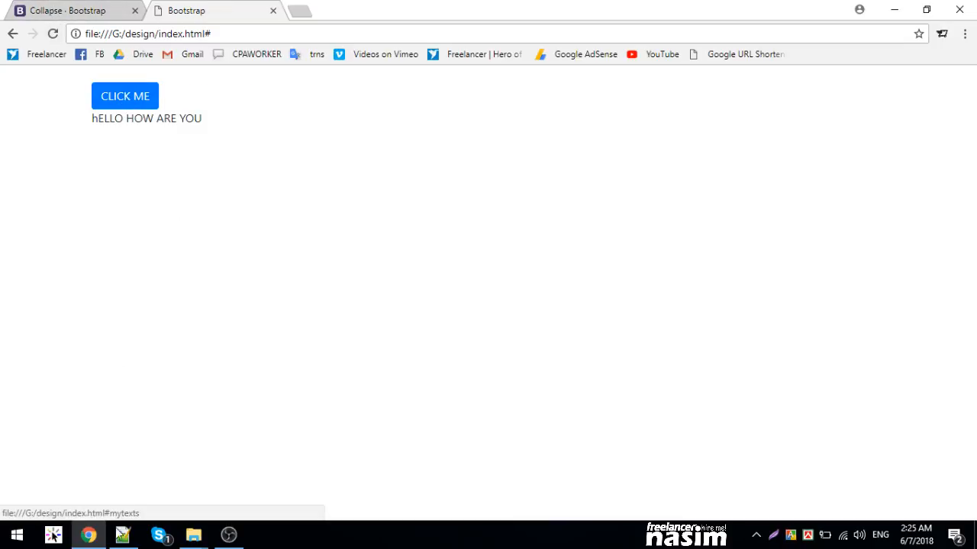
pyautogui.click(122, 536)
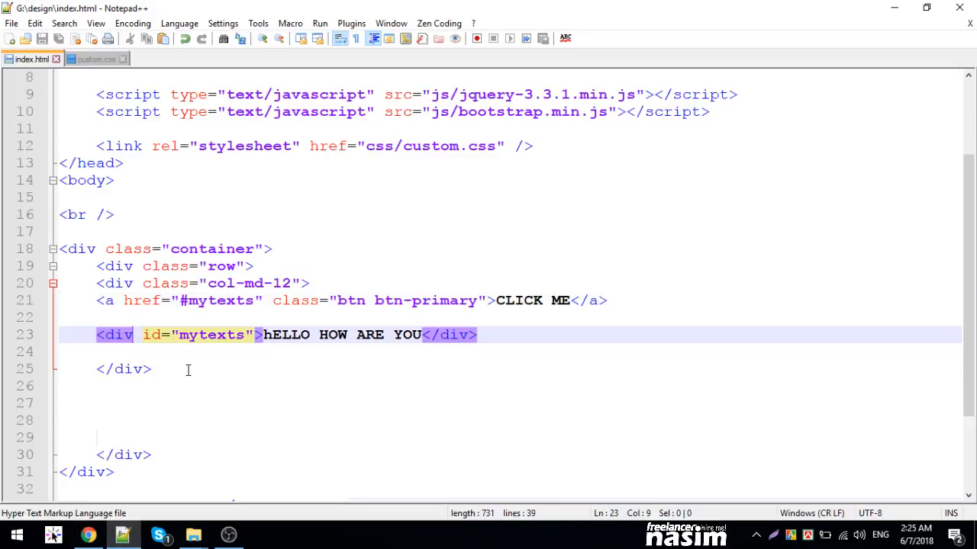
# - Give the text div class collapse and the link data-toggle="collapse"
pyautogui.write('class=""')
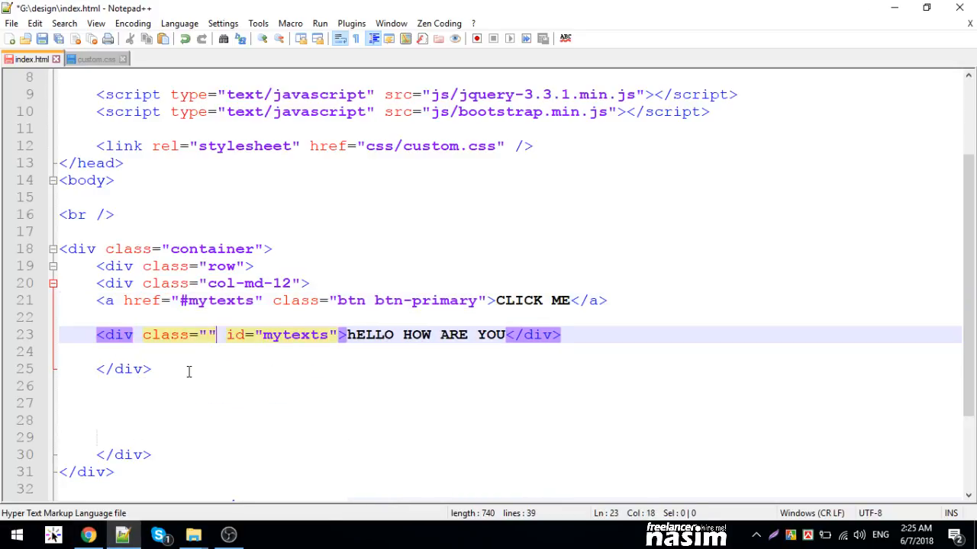
pyautogui.write('collpas')
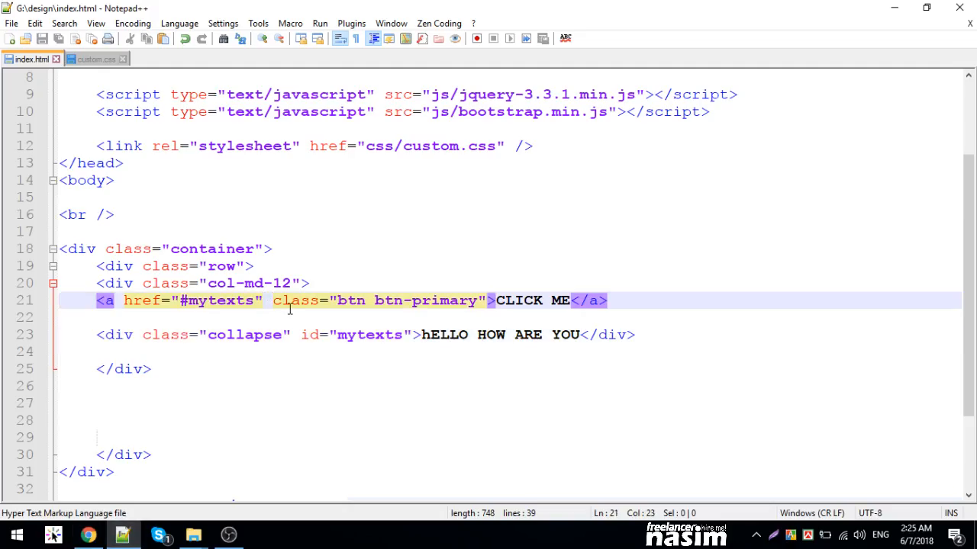
pyautogui.write('data')
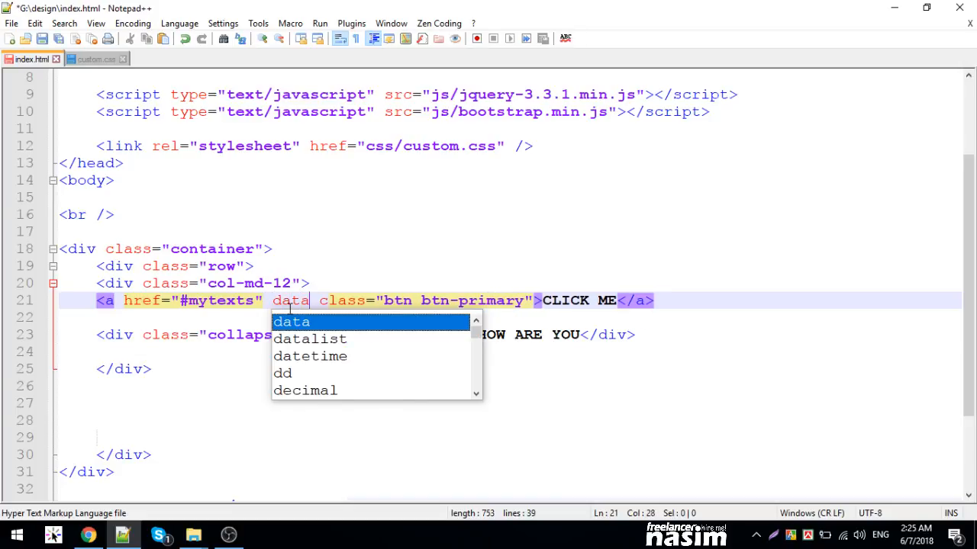
pyautogui.write('-tog')
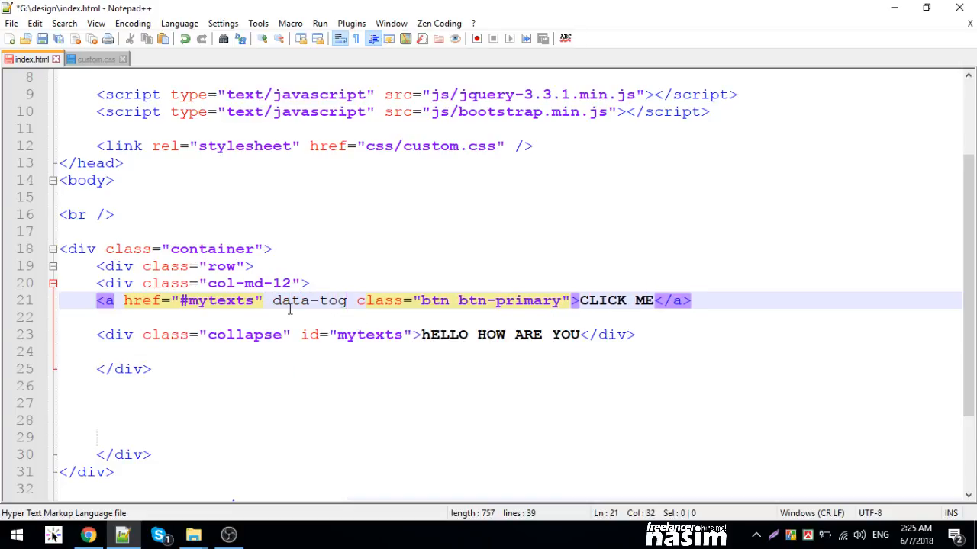
pyautogui.write('gle="collapse')
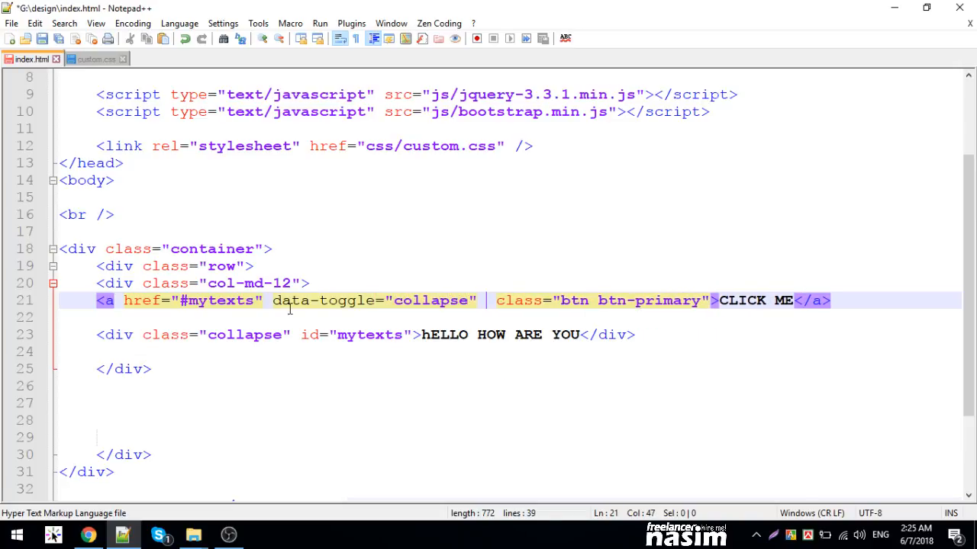
# - Add role="button" and aria-controls="mytexts" to the CLICK ME link
pyautogui.write('role=""')
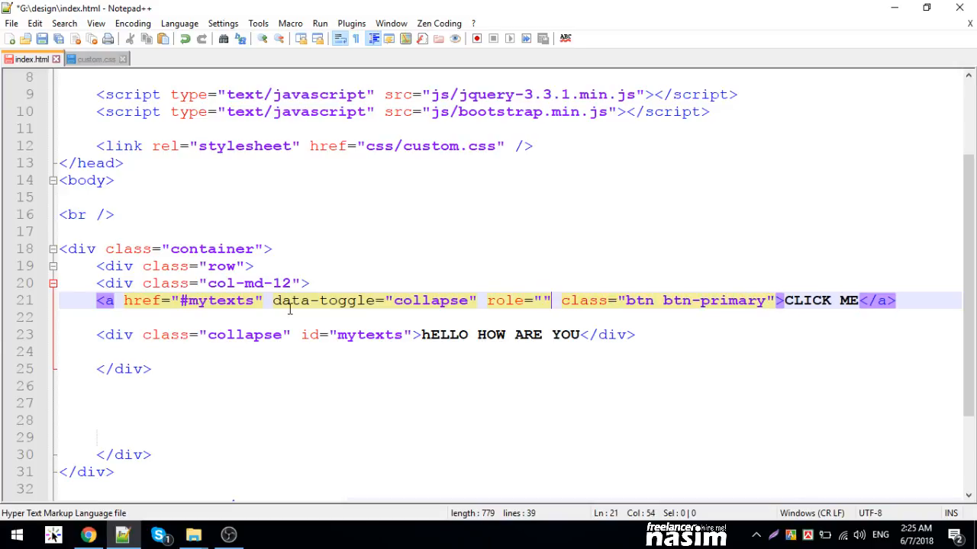
pyautogui.write('button')
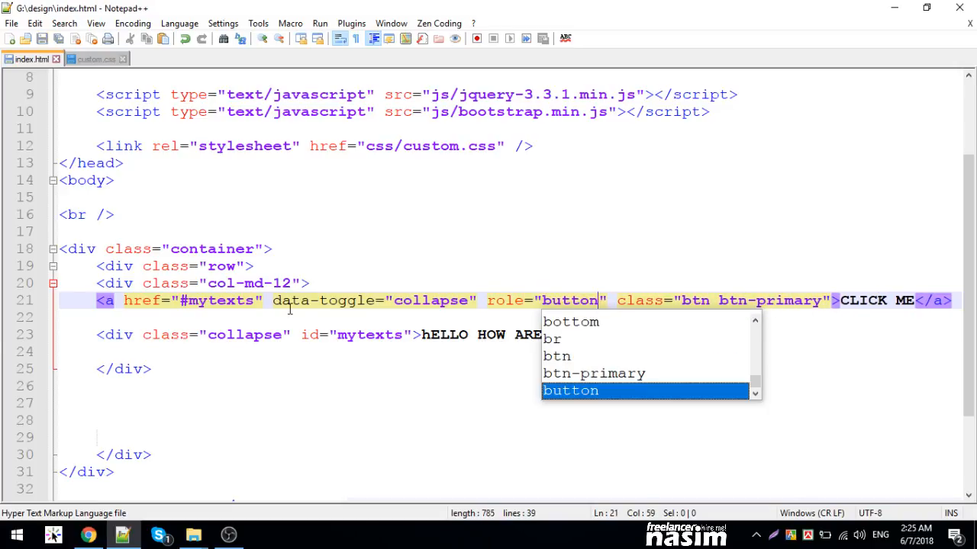
pyautogui.write('ara')
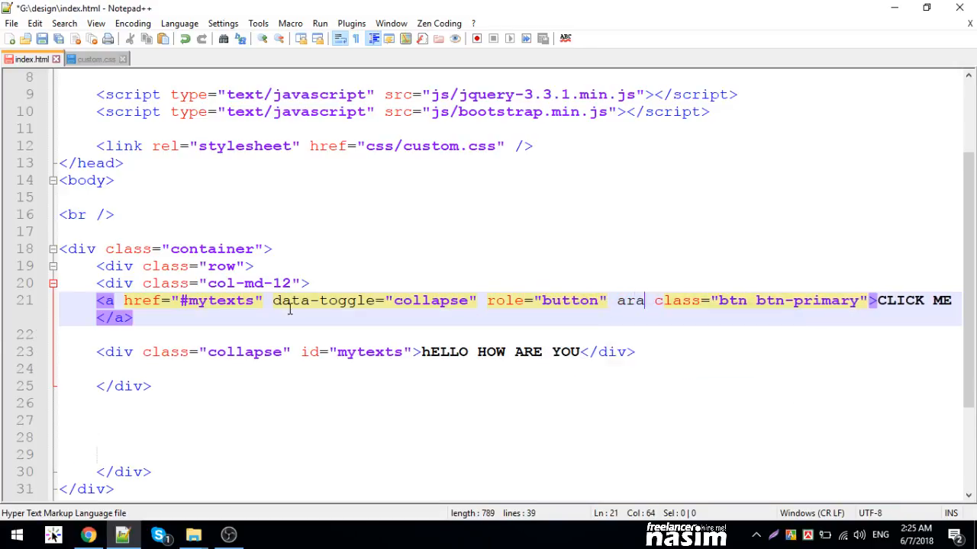
pyautogui.write('e')
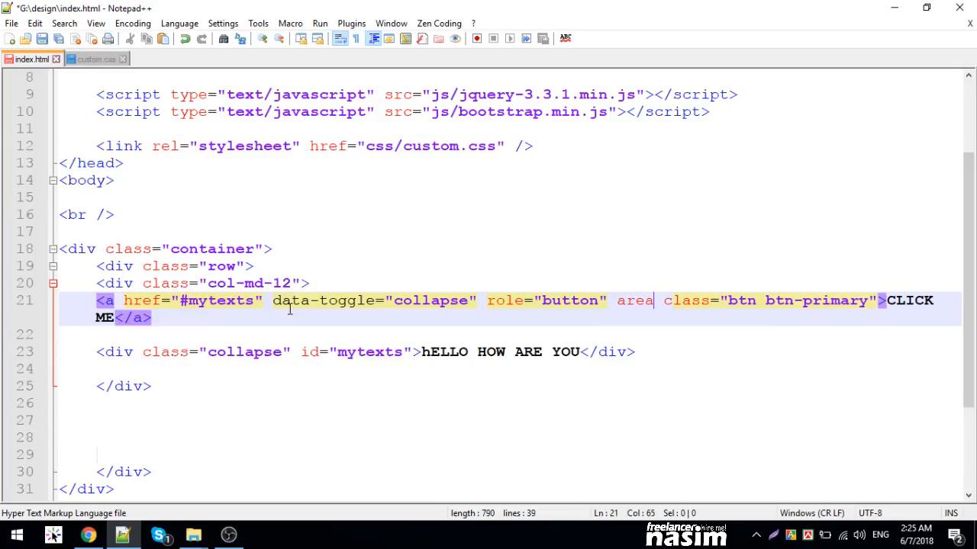
pyautogui.write('-controls')
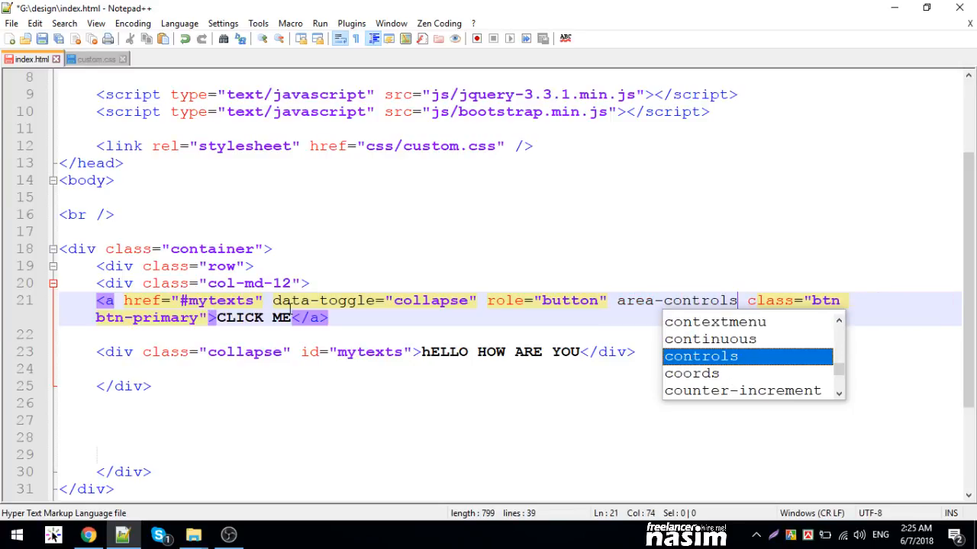
pyautogui.write('="')
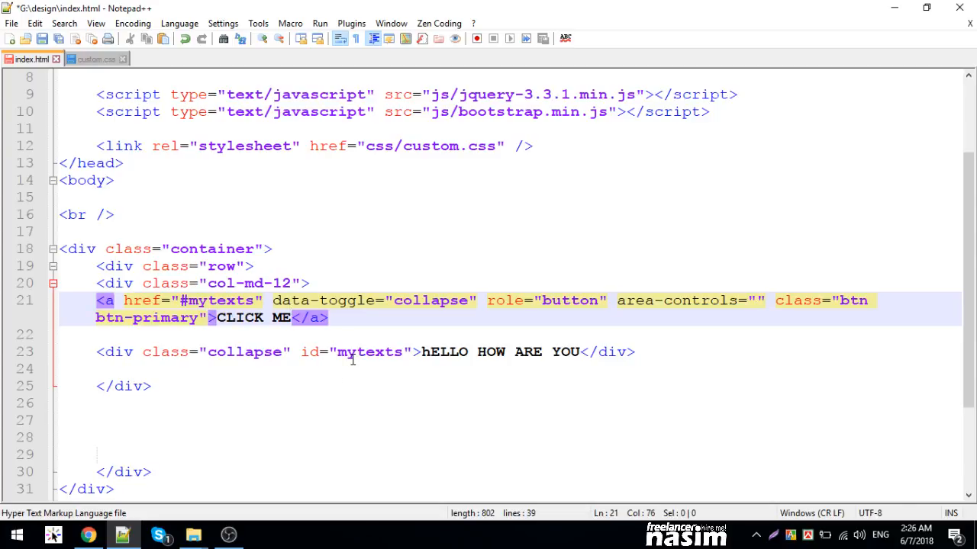
pyautogui.write('mytexts')
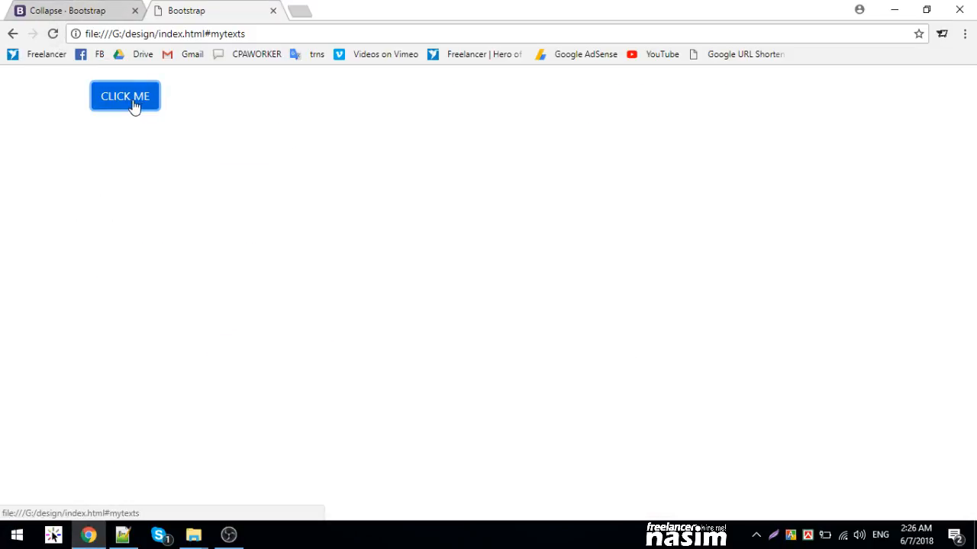
# - Expand the collapsed HELLO HOW ARE YOU text via the CLICK ME button in Chrome
pyautogui.click(125, 95)
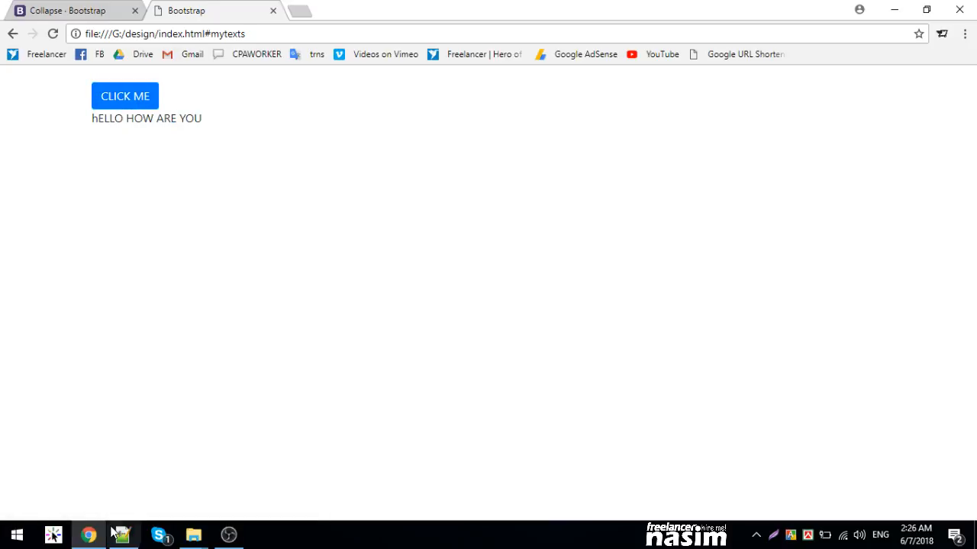
pyautogui.click(122, 534)
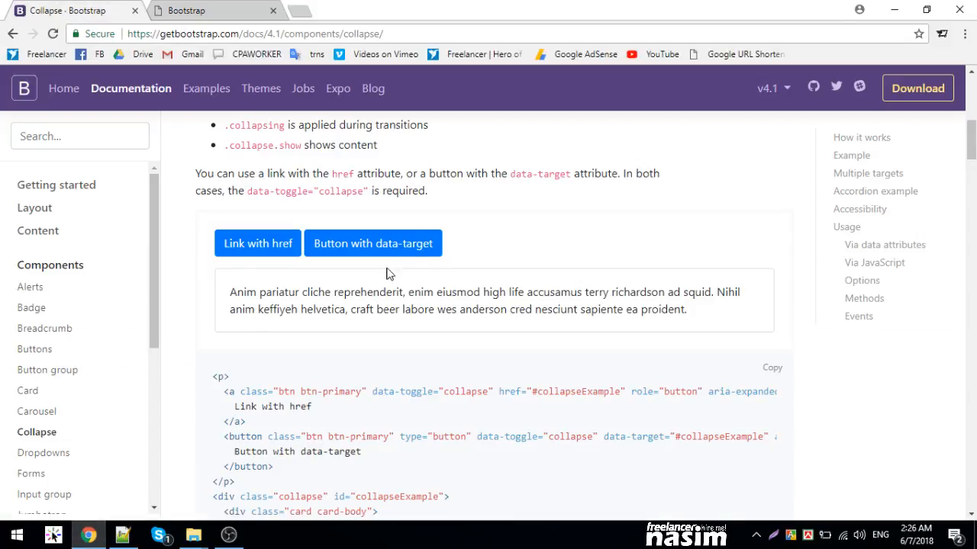
# - Scroll through the Collapse page's Multiple targets and Accordion examples
pyautogui.scroll(-3)
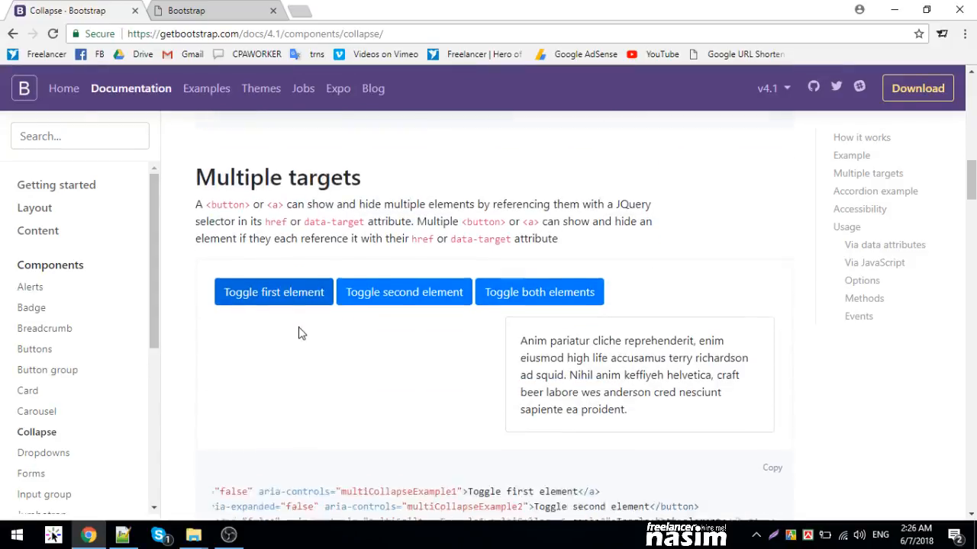
pyautogui.scroll(-3)
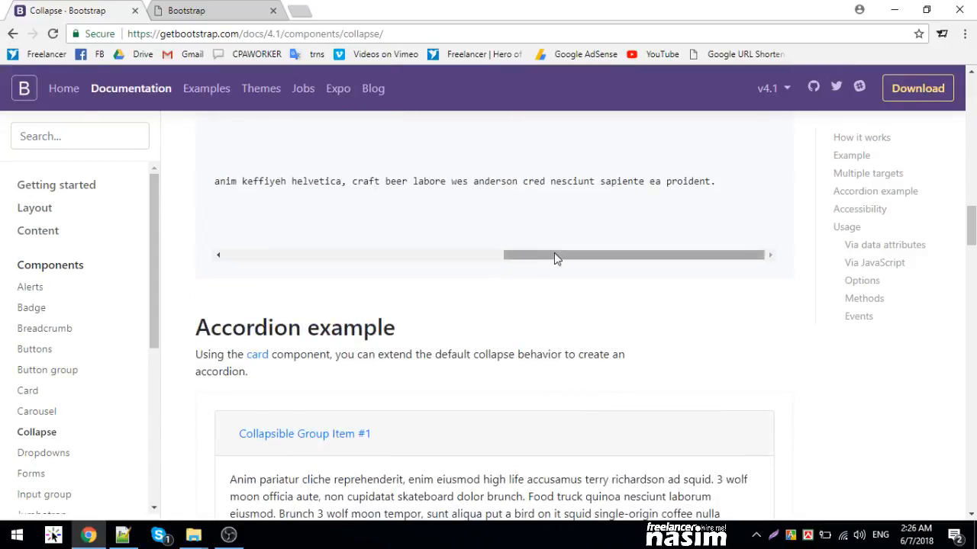
pyautogui.scroll(-3)
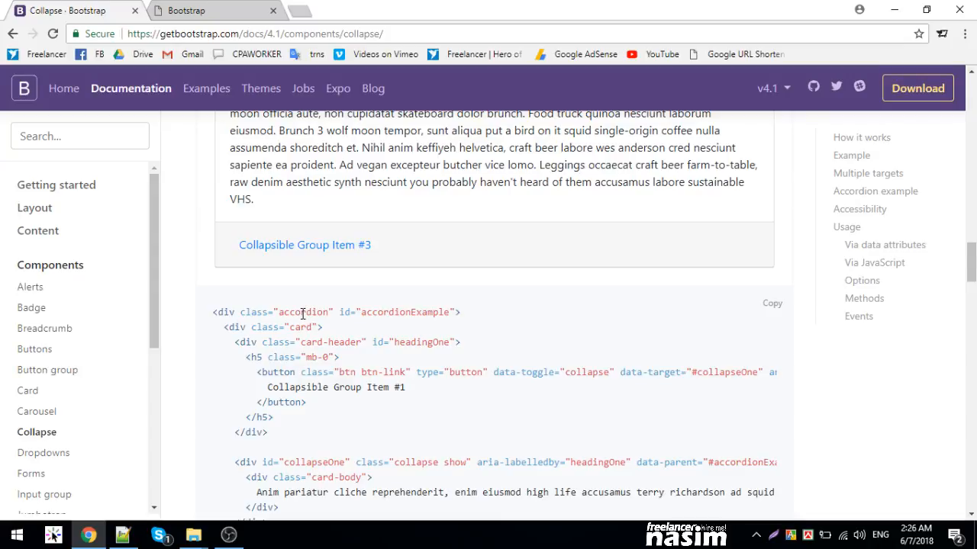
pyautogui.scroll(-3)
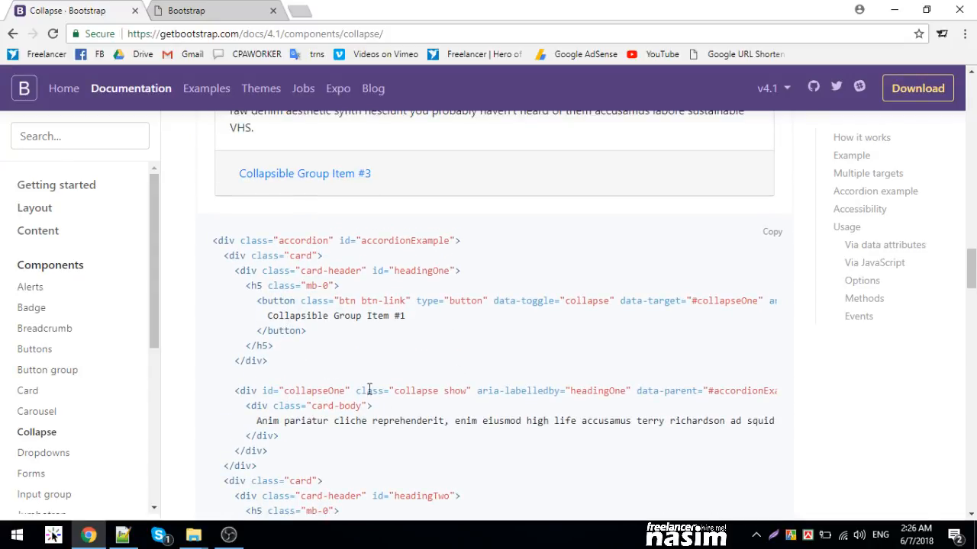
pyautogui.scroll(-3)
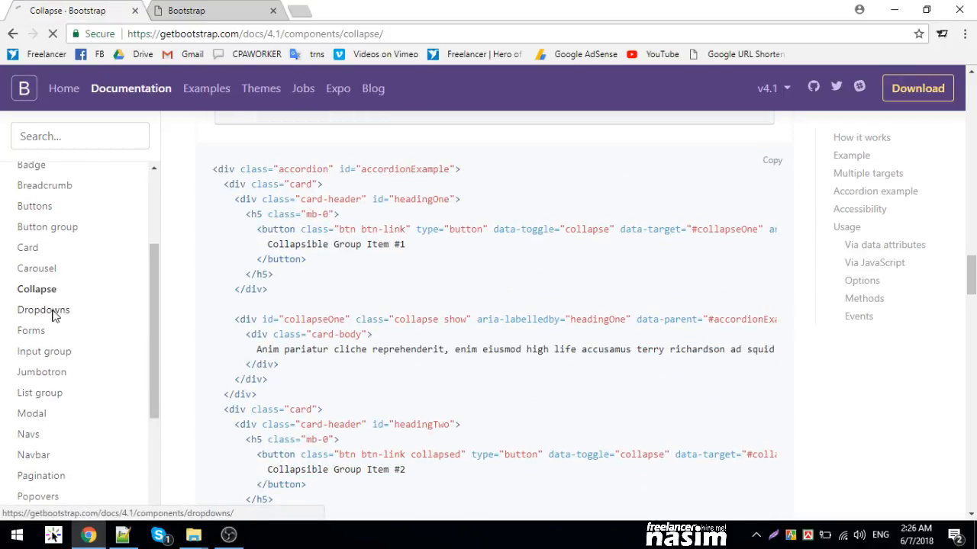
# - Review the Dropdowns docs button example and carry it into index.html
pyautogui.click(43, 309)
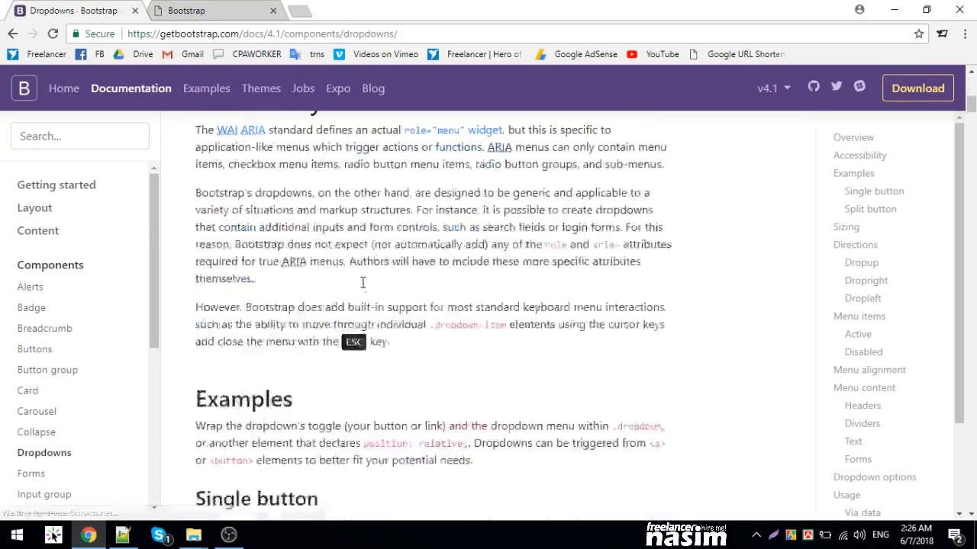
pyautogui.click(276, 186)
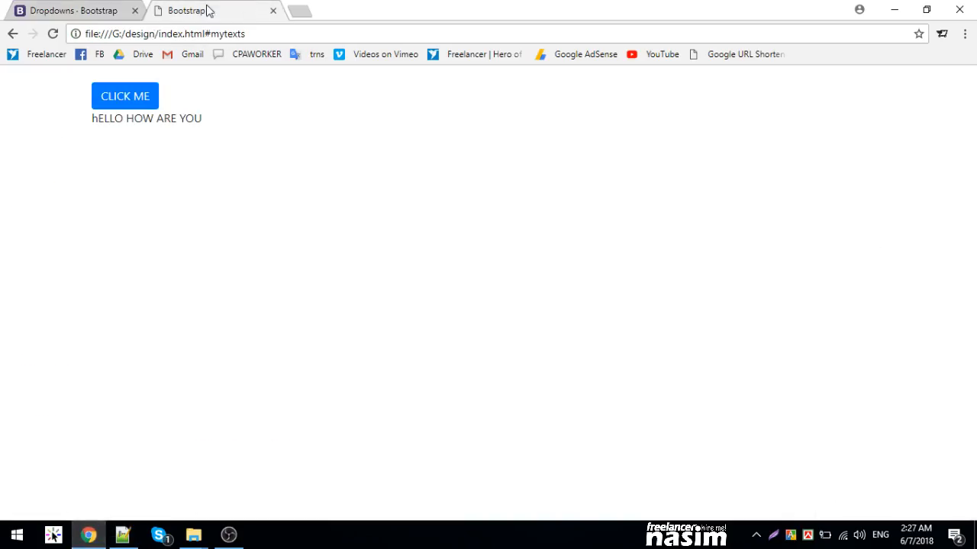
pyautogui.click(123, 534)
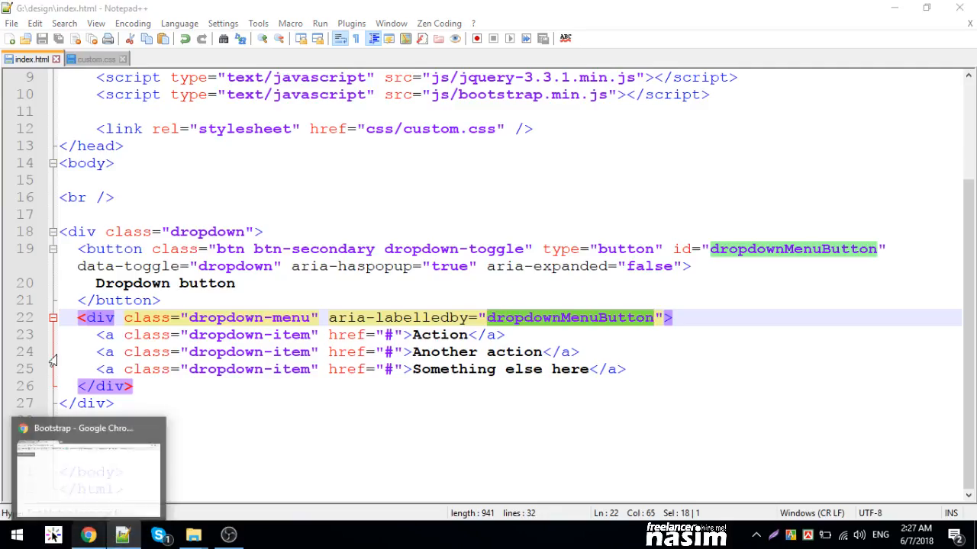
# - Return to the Dropdowns docs and scroll to the dropdown button example markup
pyautogui.click(88, 535)
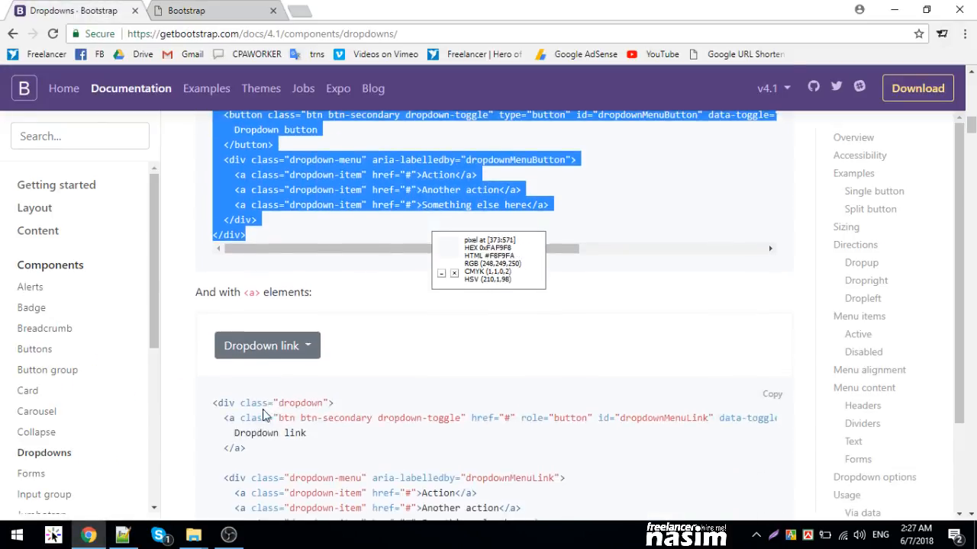
pyautogui.scroll(-3)
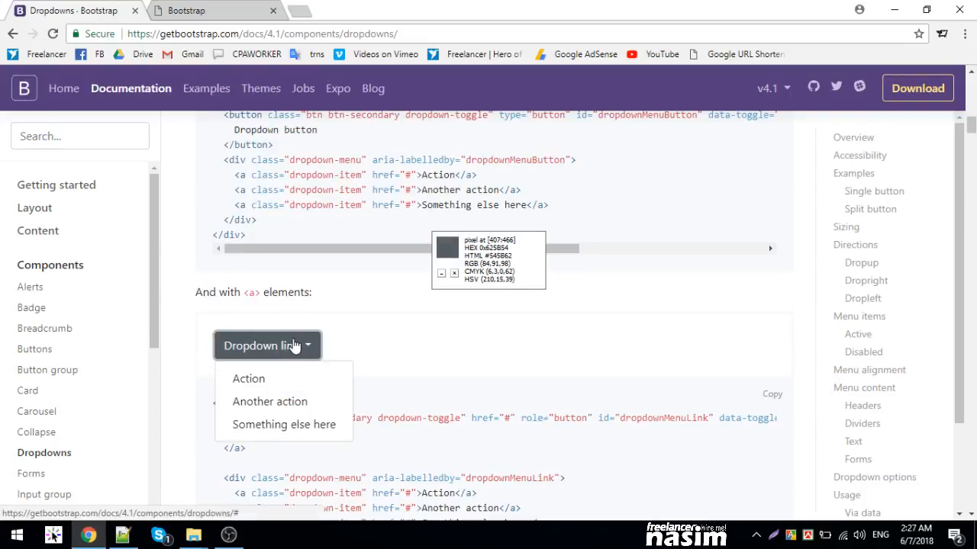
pyautogui.scroll(-3)
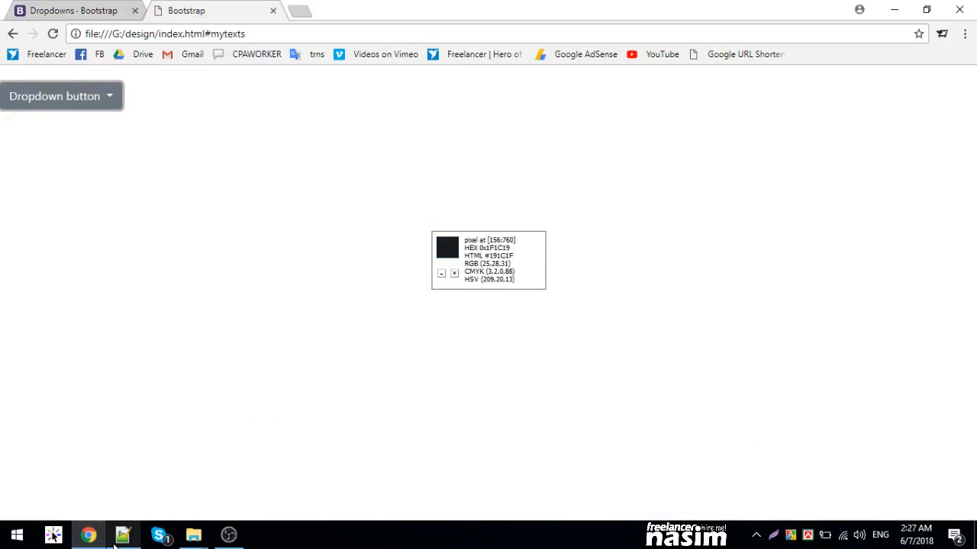
# - Save index.html and reload file:///G:/design/index.html to see the dropdown inside the container
pyautogui.click(122, 534)
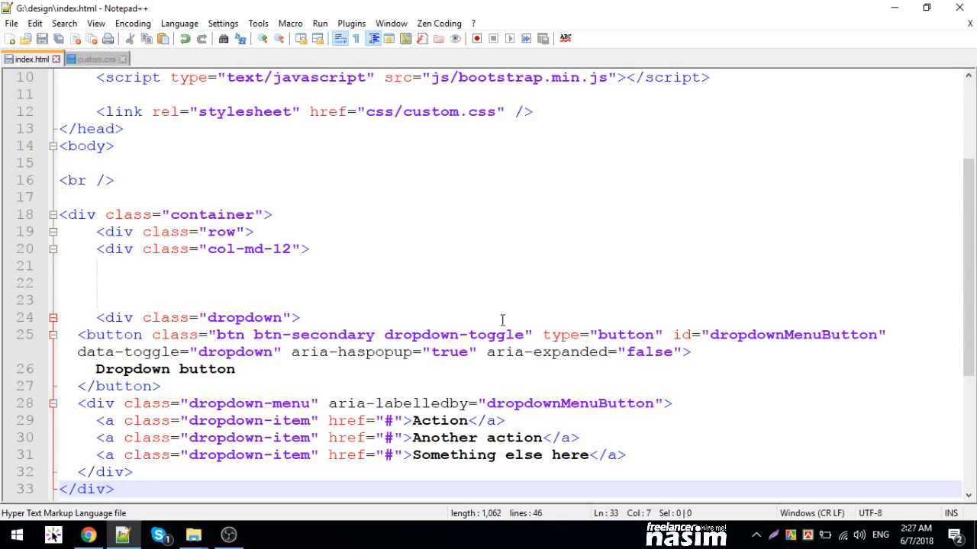
pyautogui.click(88, 532)
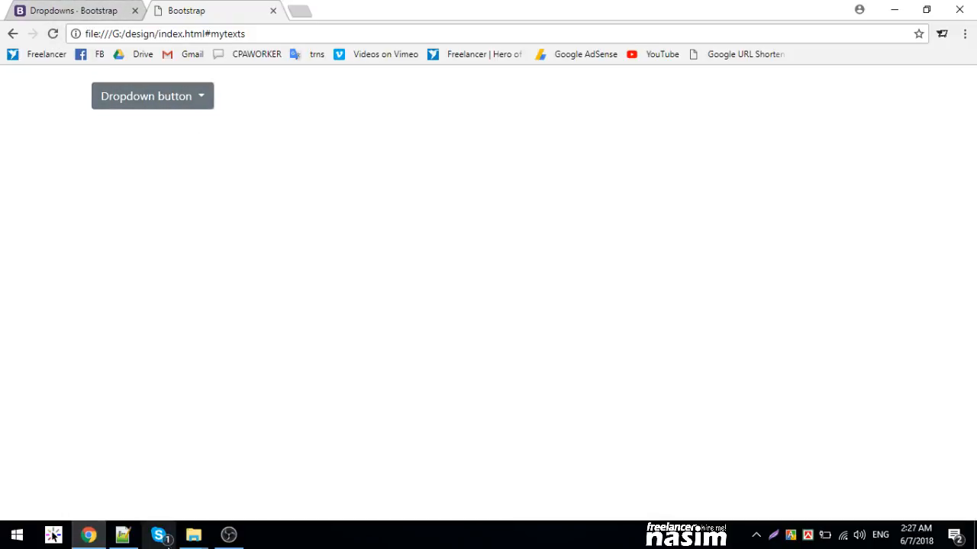
pyautogui.click(122, 534)
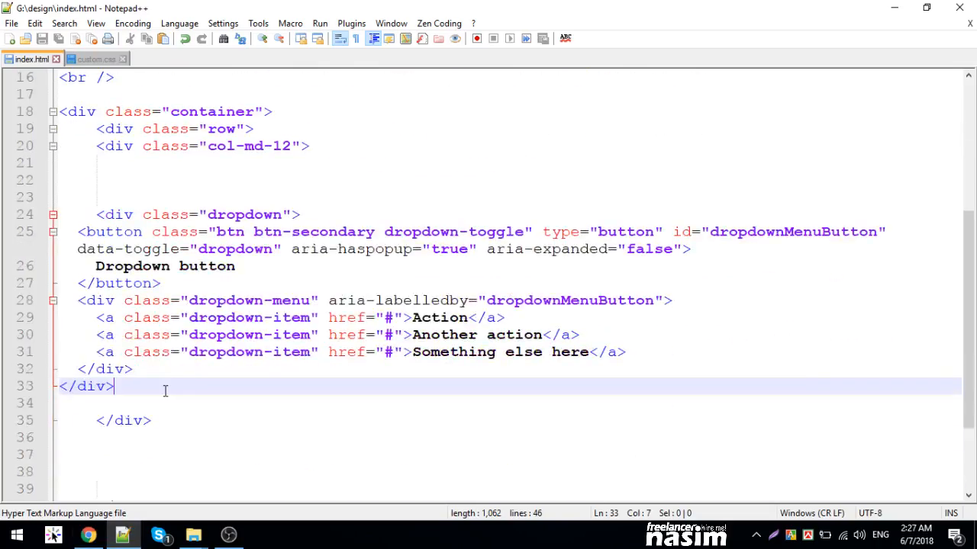
pyautogui.click(88, 534)
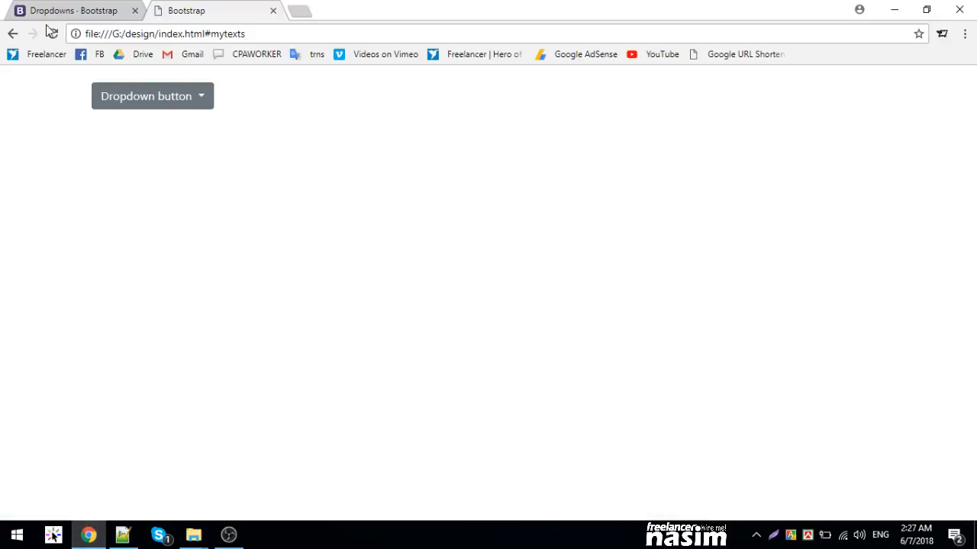
pyautogui.click(206, 11)
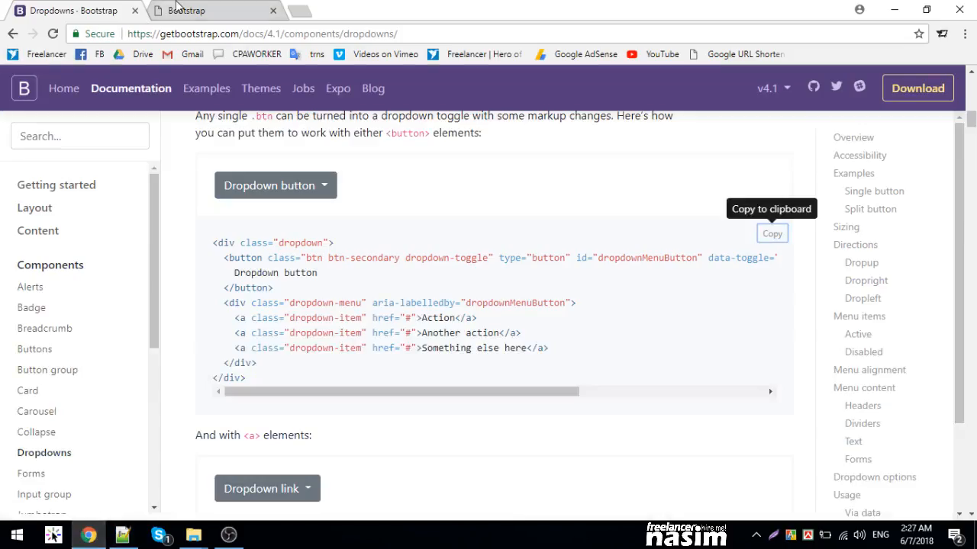
pyautogui.click(196, 9)
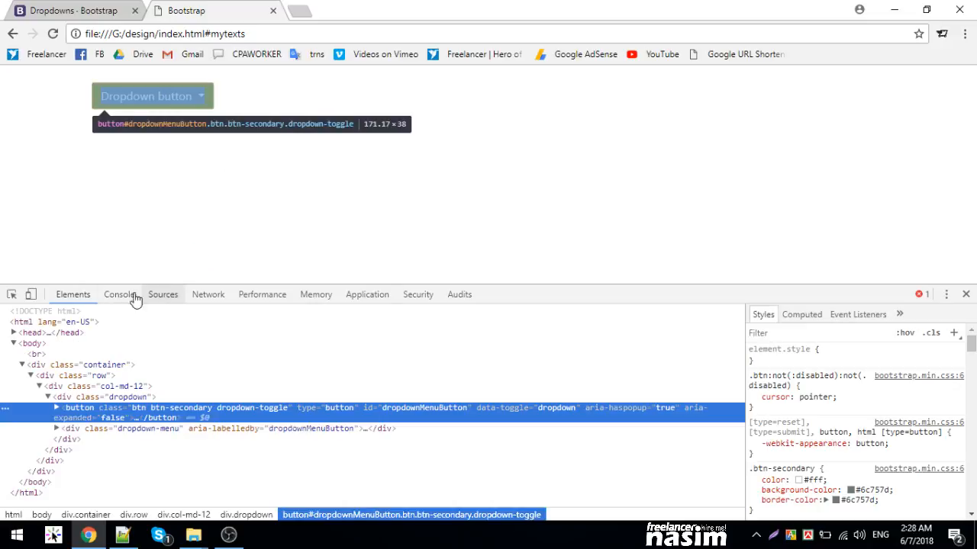
# - Show the console's 'Bootstrap dropdown requires Popper.js' error and start a new search tab
pyautogui.click(119, 295)
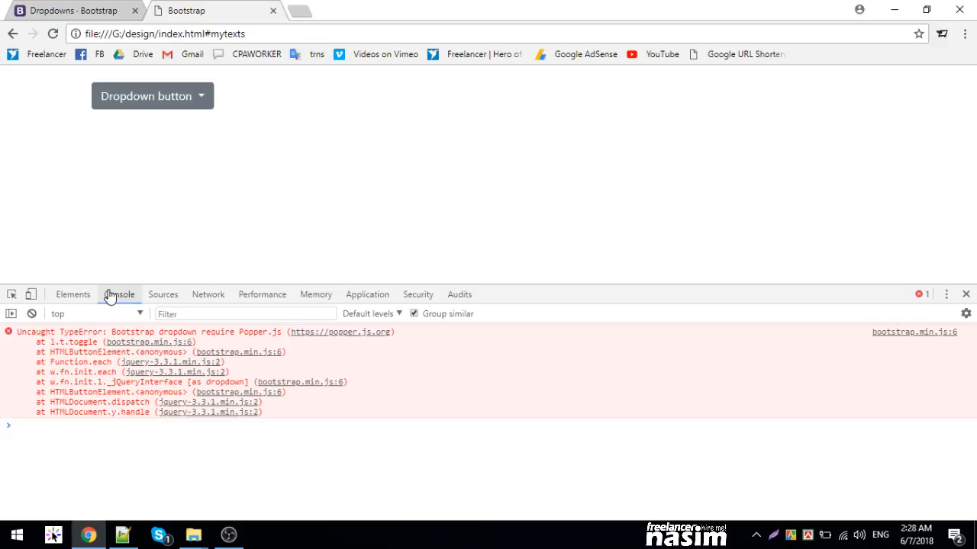
pyautogui.moveTo(252, 338)
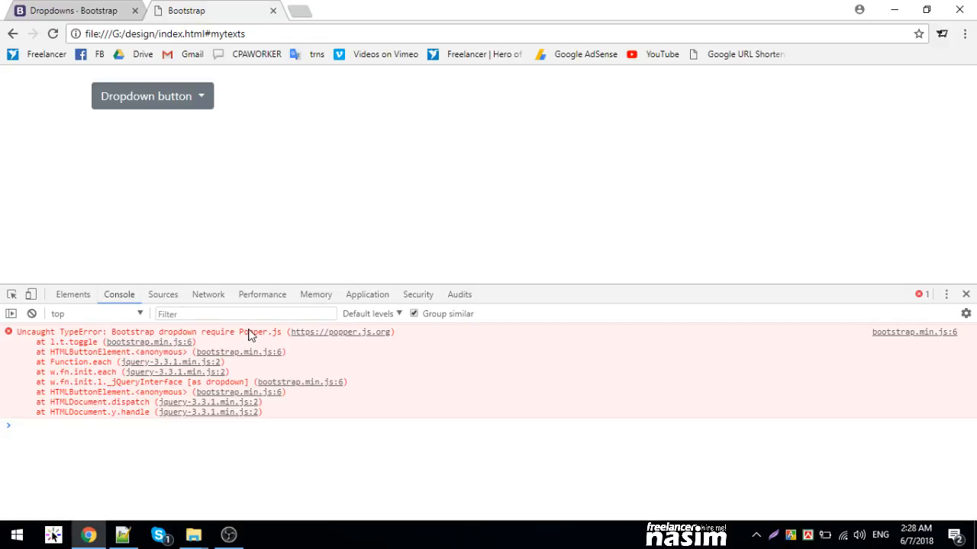
pyautogui.moveTo(55, 6)
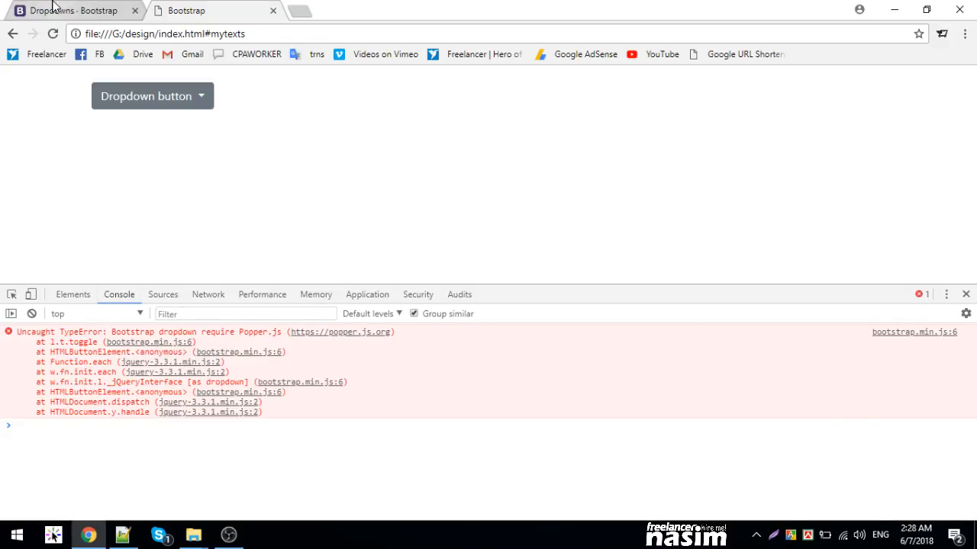
pyautogui.click(195, 9)
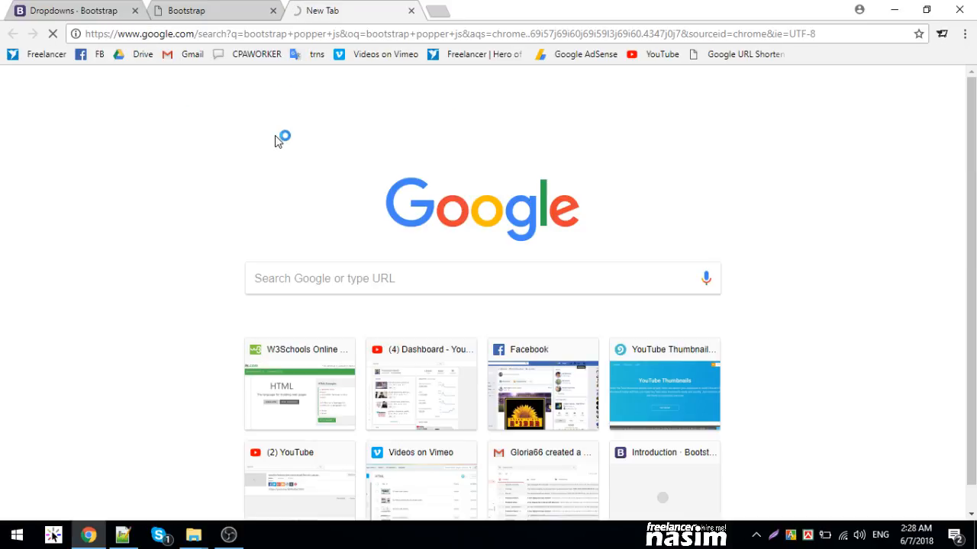
# - Retry the dropdown locally, then reach the Bootstrap Introduction docs' JS script tags via Google
pyautogui.click(206, 10)
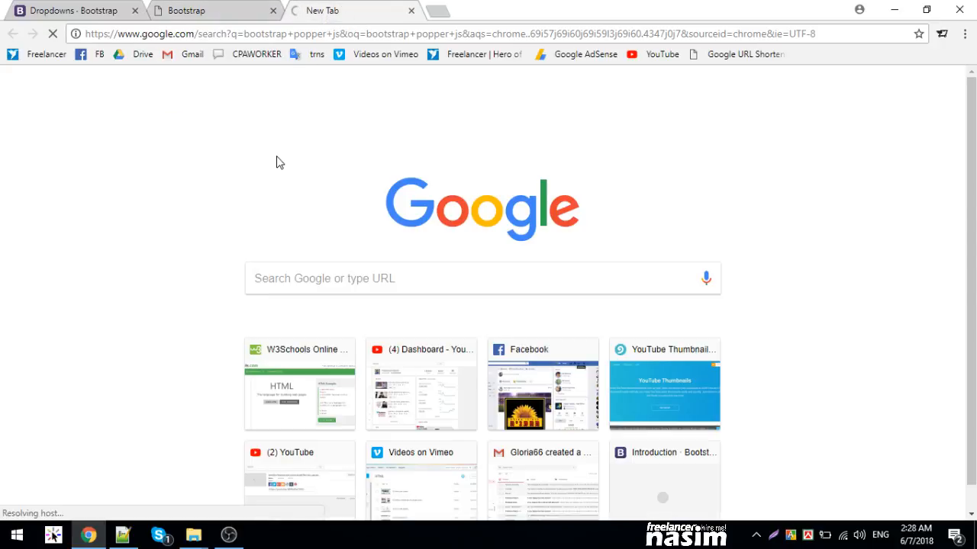
pyautogui.click(191, 9)
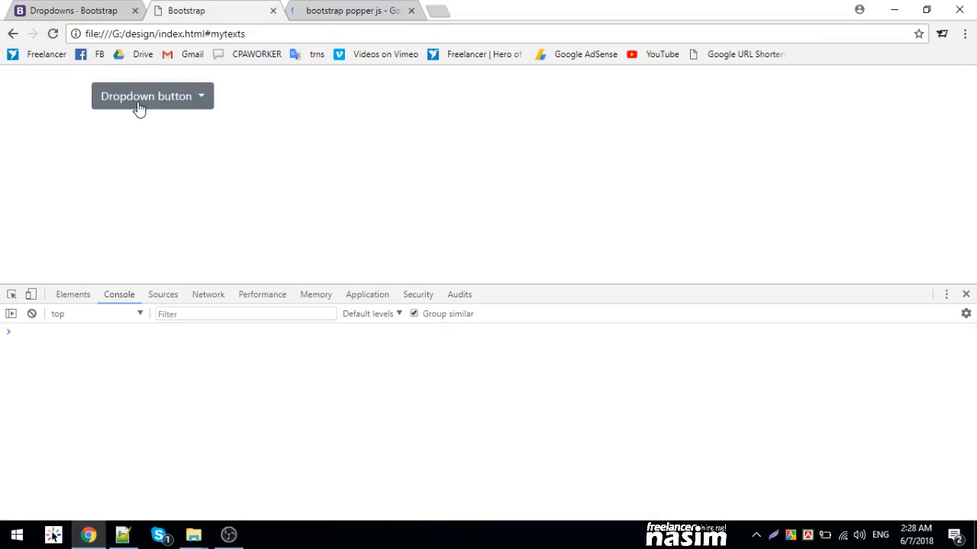
pyautogui.click(146, 94)
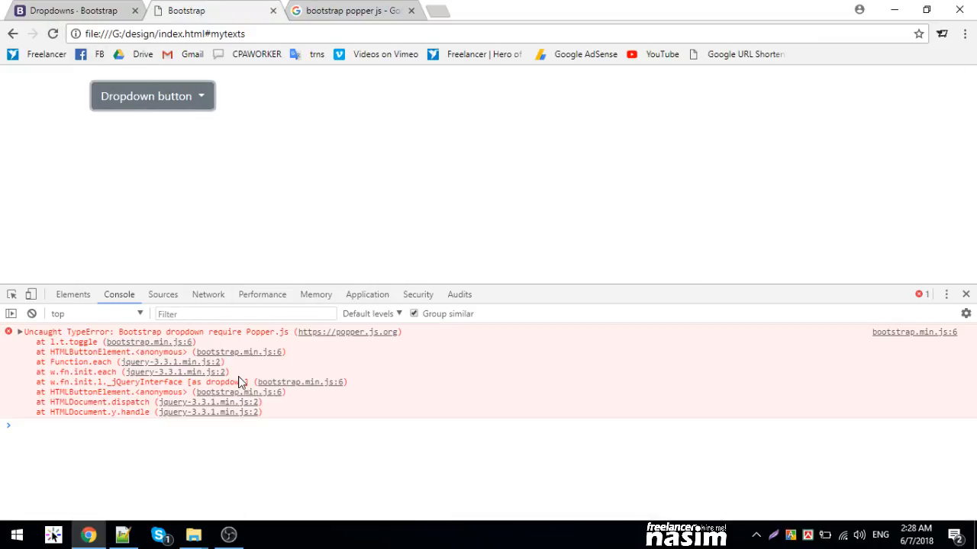
pyautogui.click(363, 11)
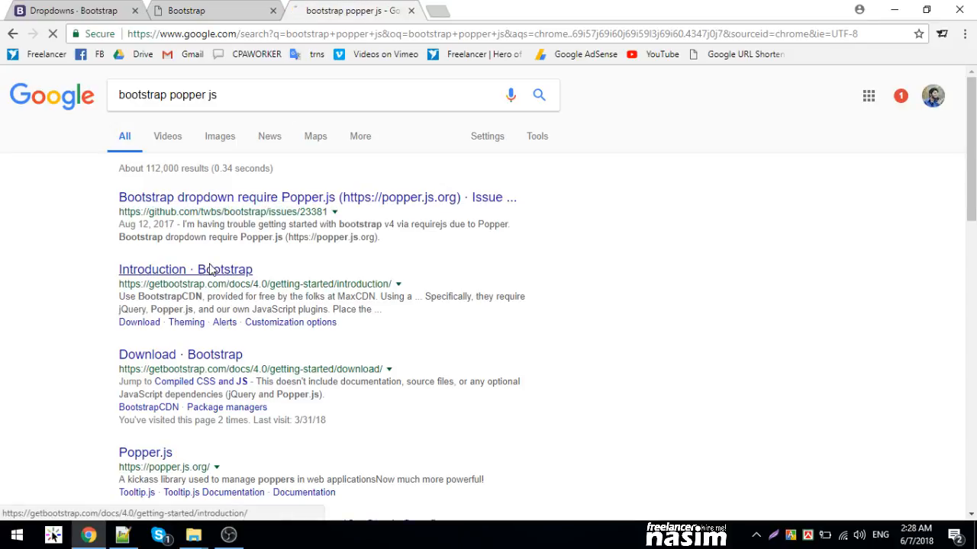
pyautogui.click(186, 269)
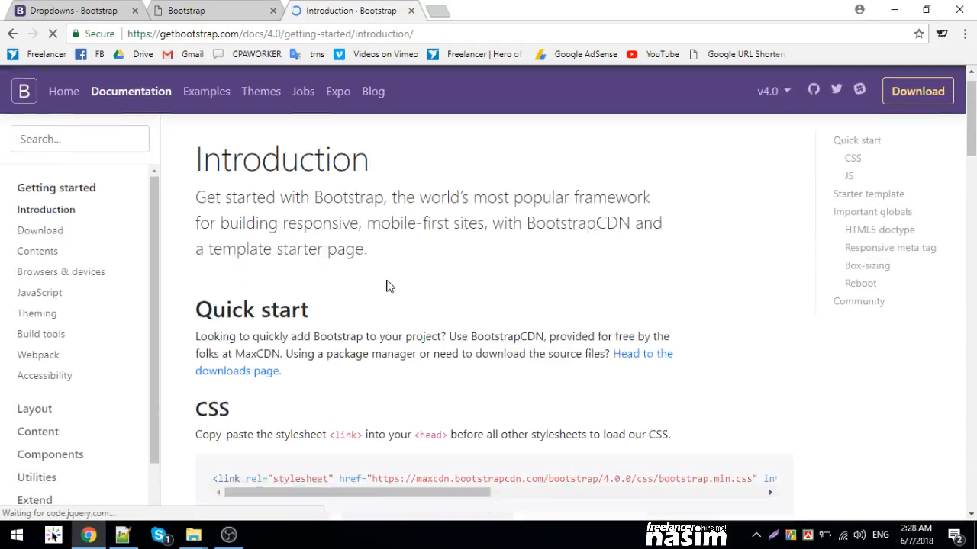
pyautogui.scroll(-3)
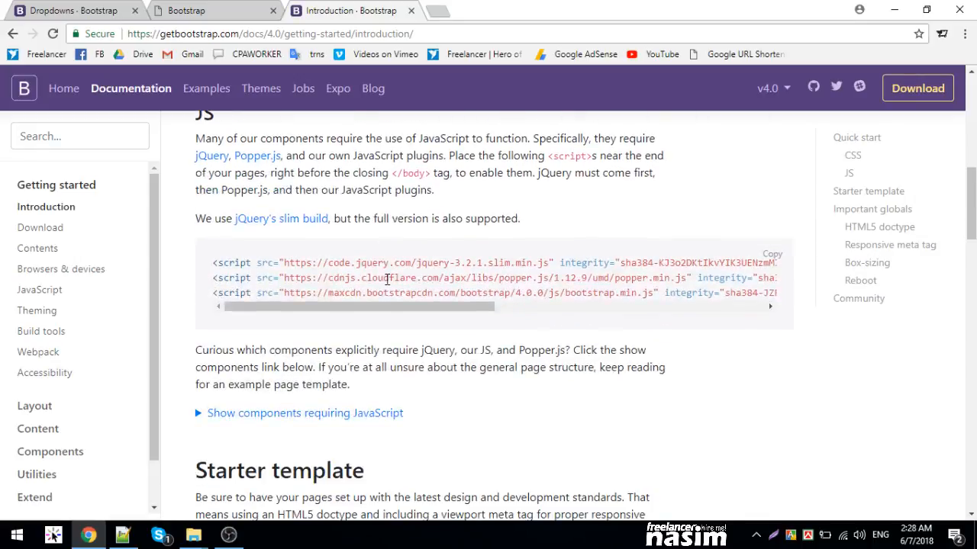
pyautogui.moveTo(558, 314)
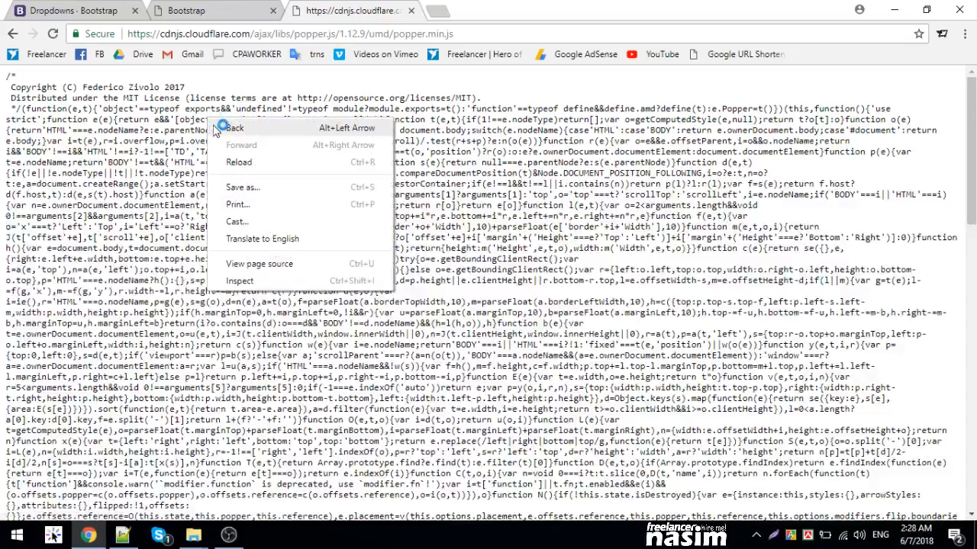
# - Save the cdnjs Popper script as bootstrap-popper.min.js in the project's design/js folder
pyautogui.click(243, 186)
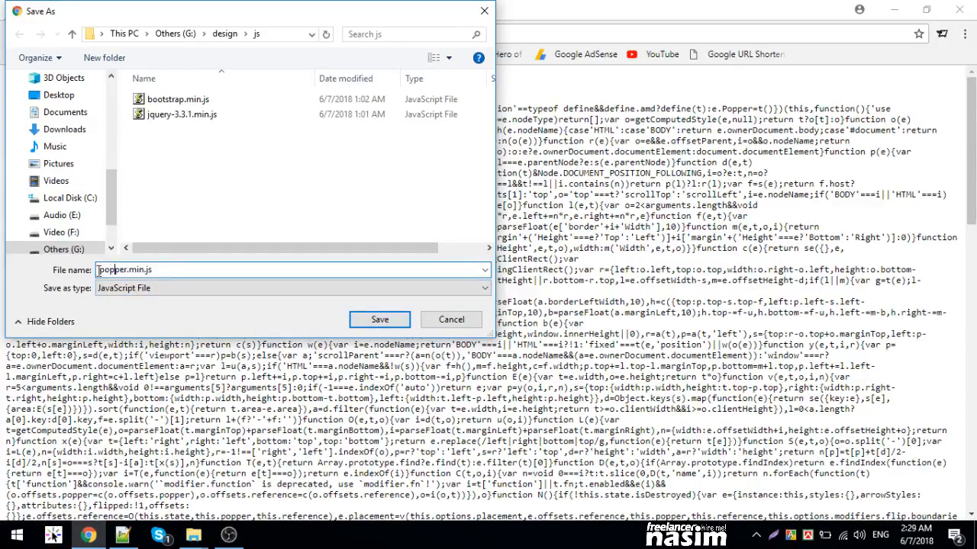
pyautogui.write('BOOT')
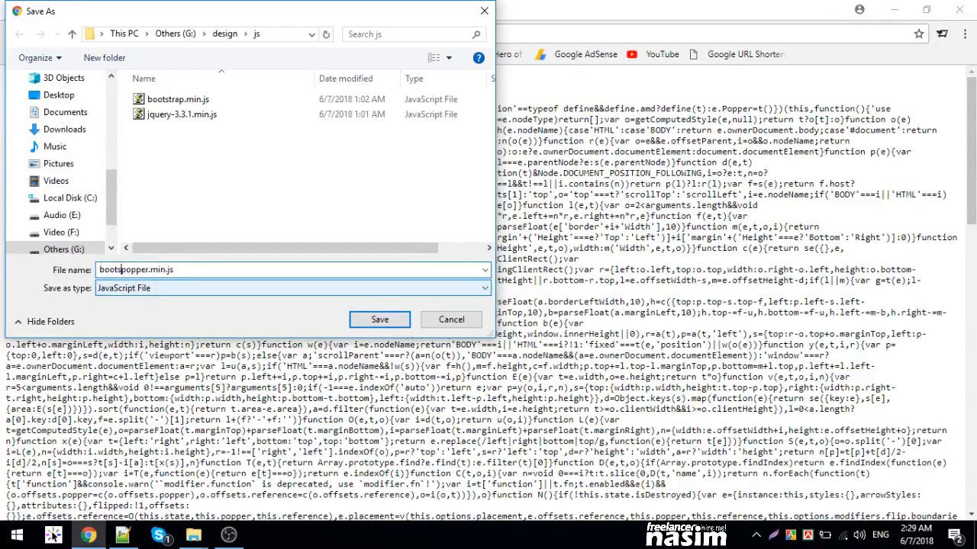
pyautogui.write('bootstrap-popper.min.js')
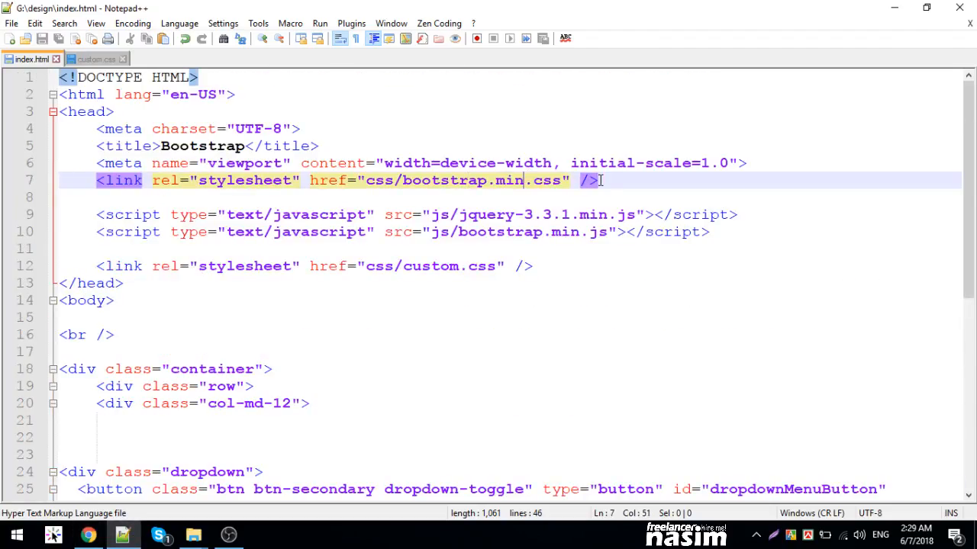
# - Duplicate the bootstrap.min.js script line and point its src to the popper.min.js file
pyautogui.click(737, 213)
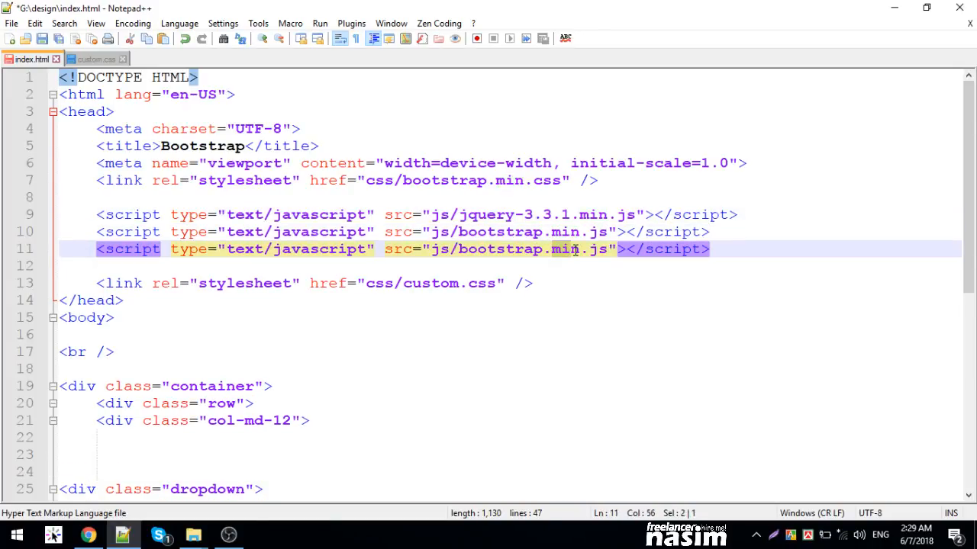
pyautogui.write('popper.')
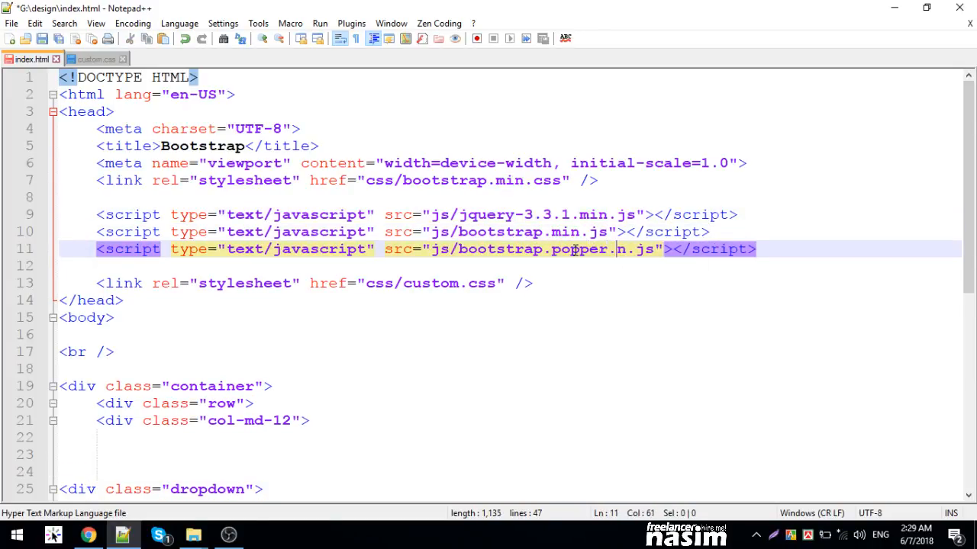
pyautogui.write('mi')
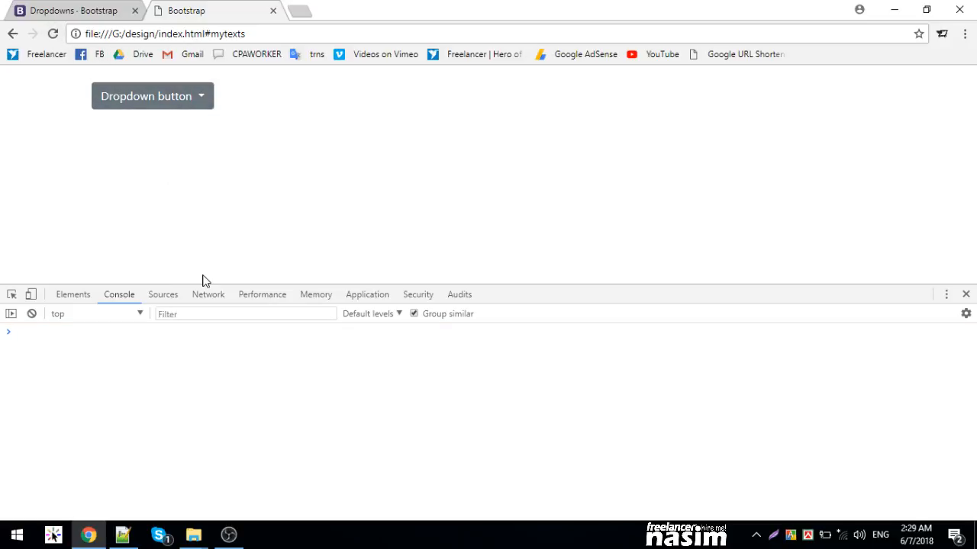
pyautogui.moveTo(182, 223)
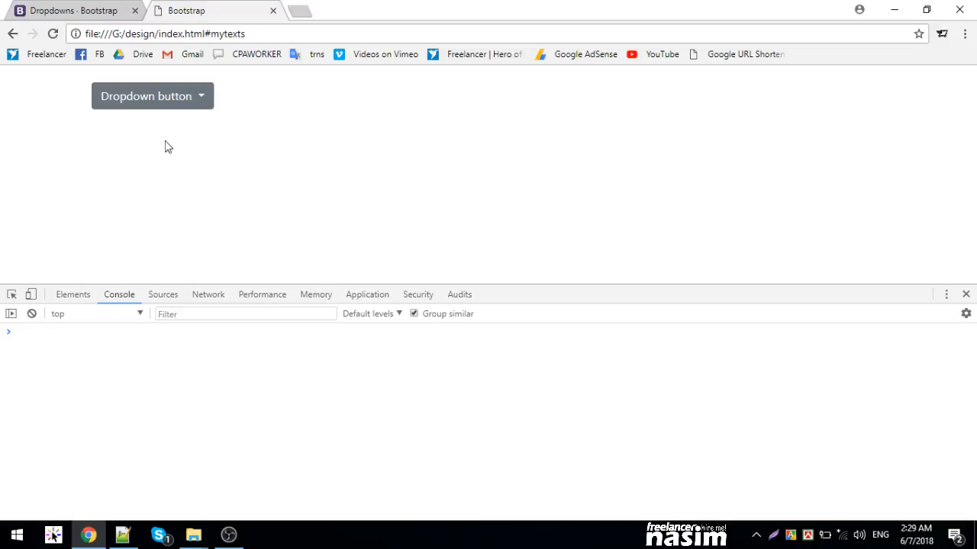
# - Trigger the dropdown's Popper.js error again and inspect the button in the Elements panel
pyautogui.click(147, 94)
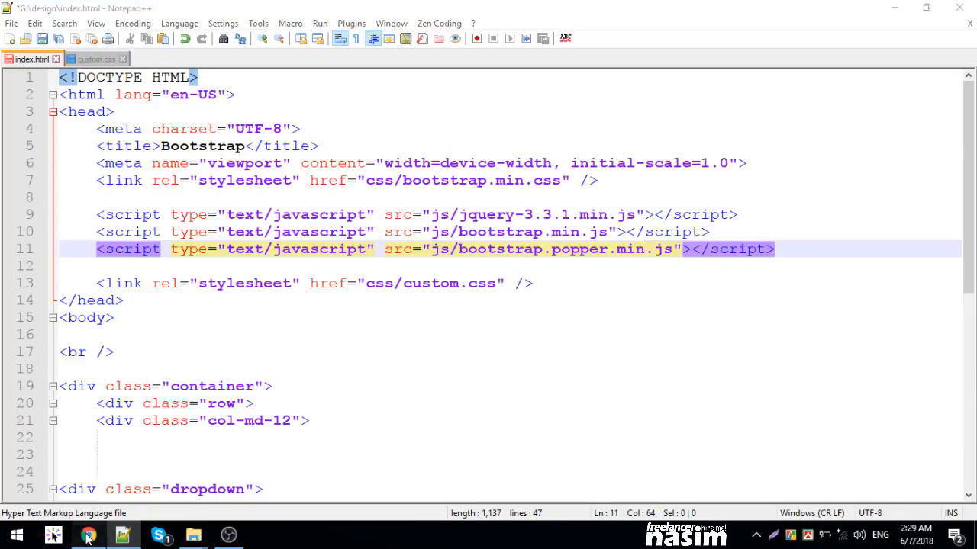
pyautogui.click(85, 534)
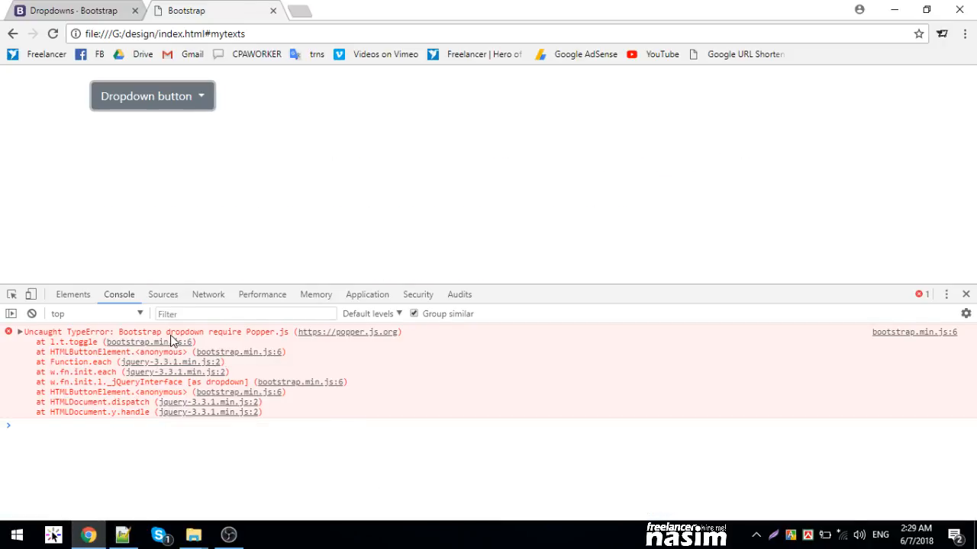
pyautogui.moveTo(339, 351)
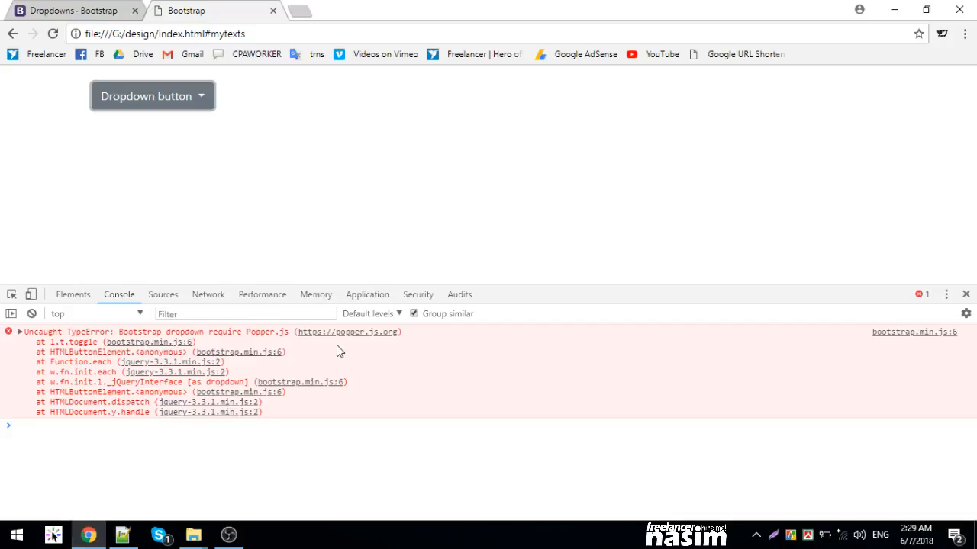
pyautogui.moveTo(91, 351)
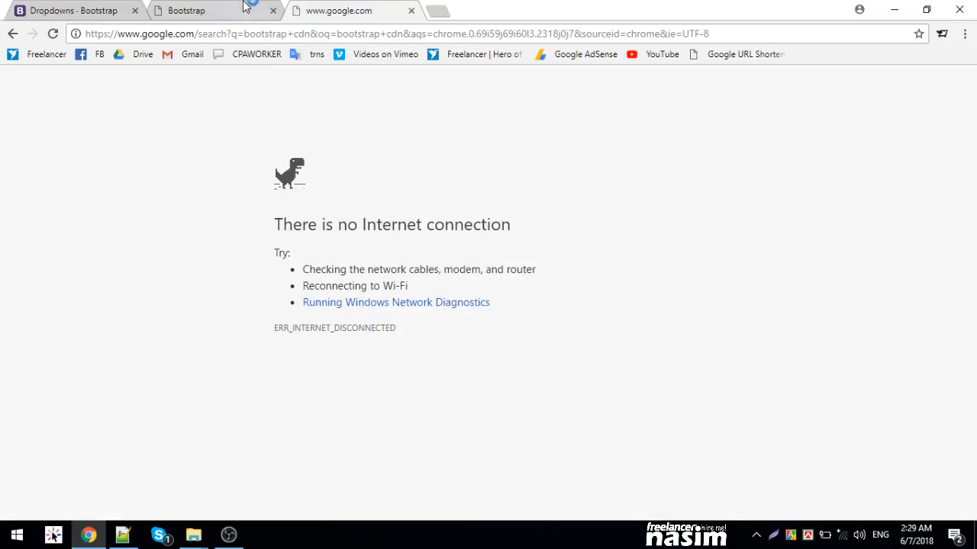
pyautogui.moveTo(174, 67)
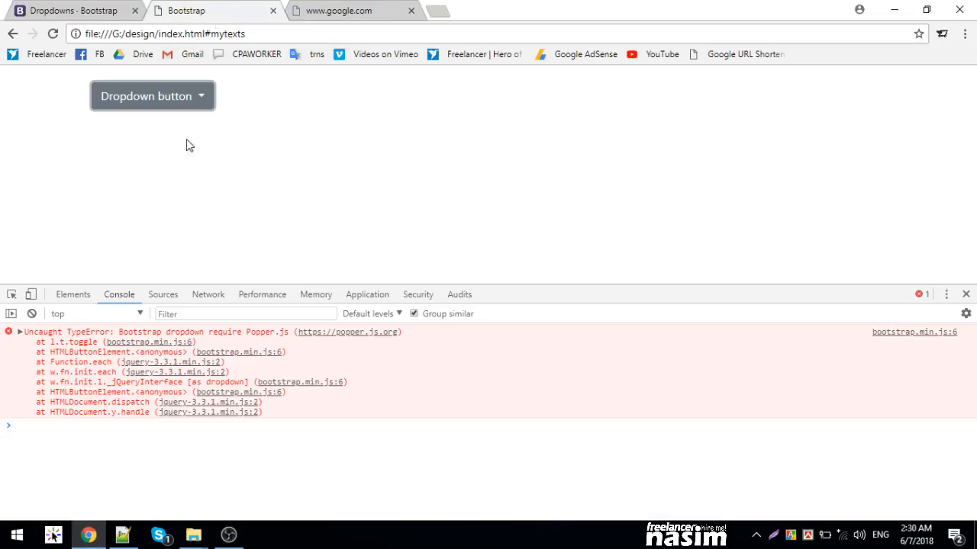
pyautogui.click(73, 294)
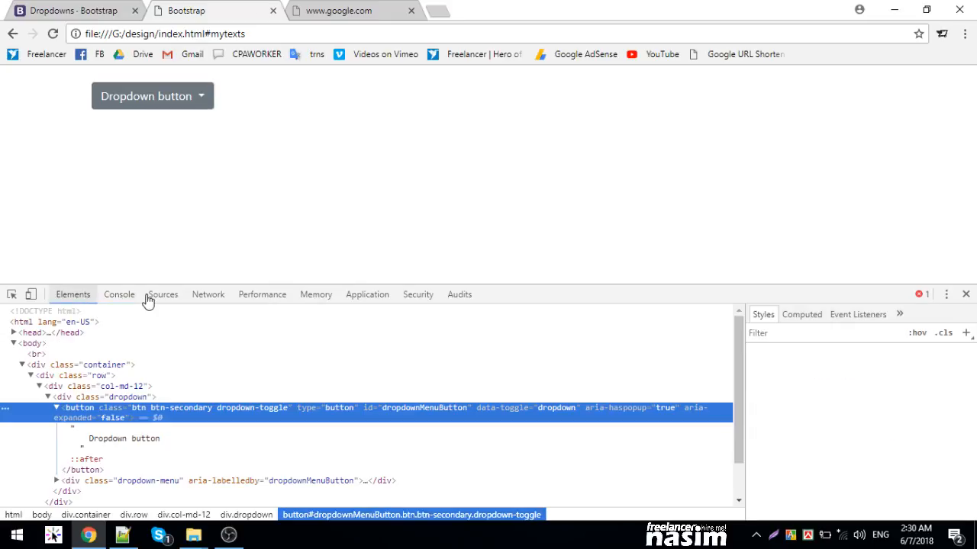
pyautogui.click(119, 295)
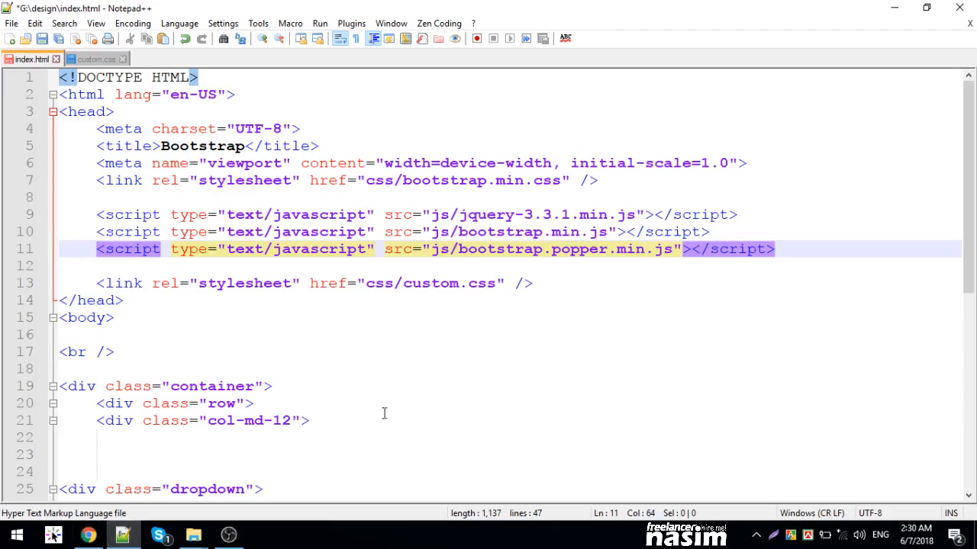
pyautogui.click(195, 536)
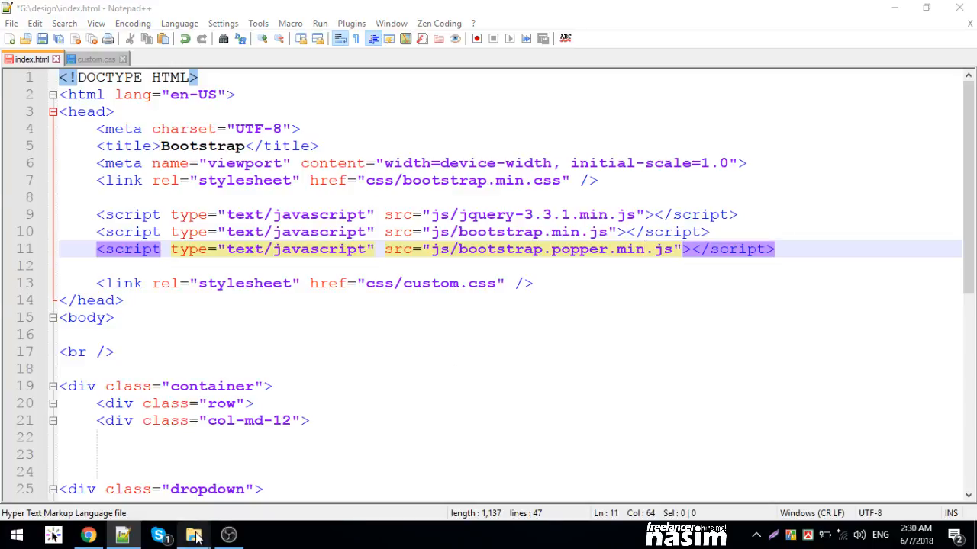
pyautogui.click(196, 536)
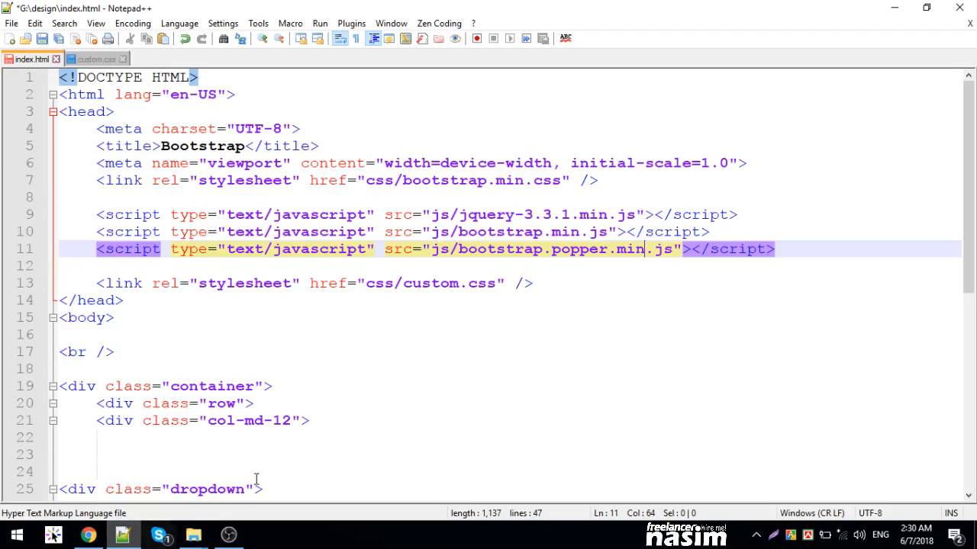
pyautogui.click(551, 249)
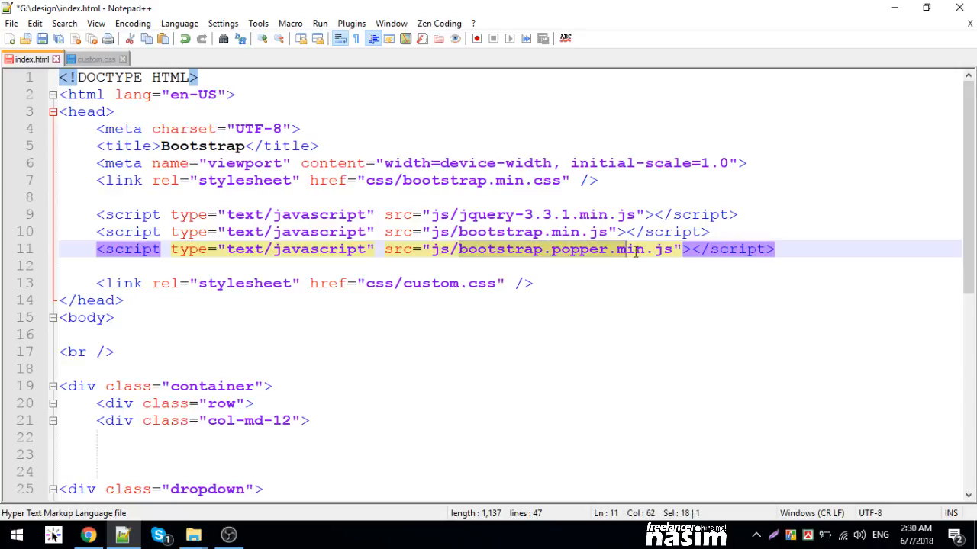
pyautogui.click(87, 535)
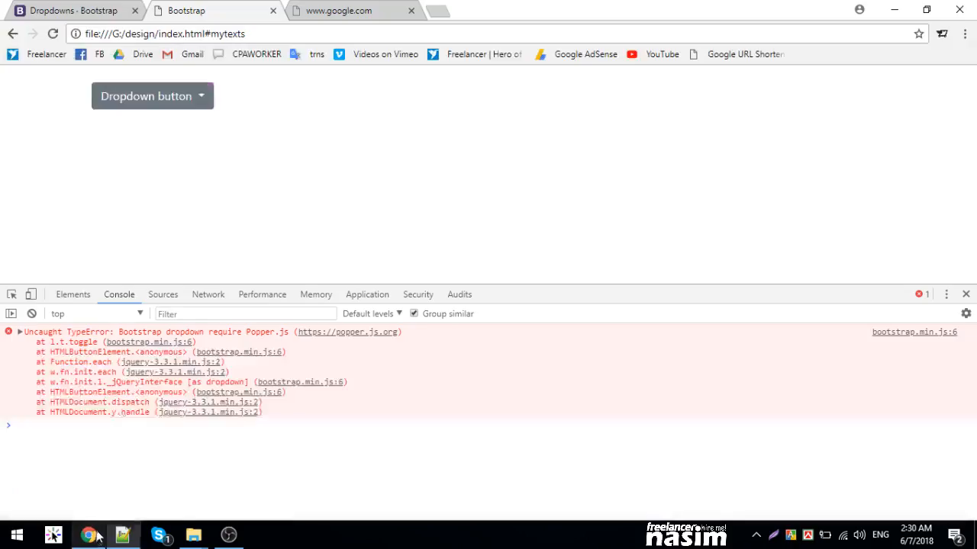
pyautogui.moveTo(182, 106)
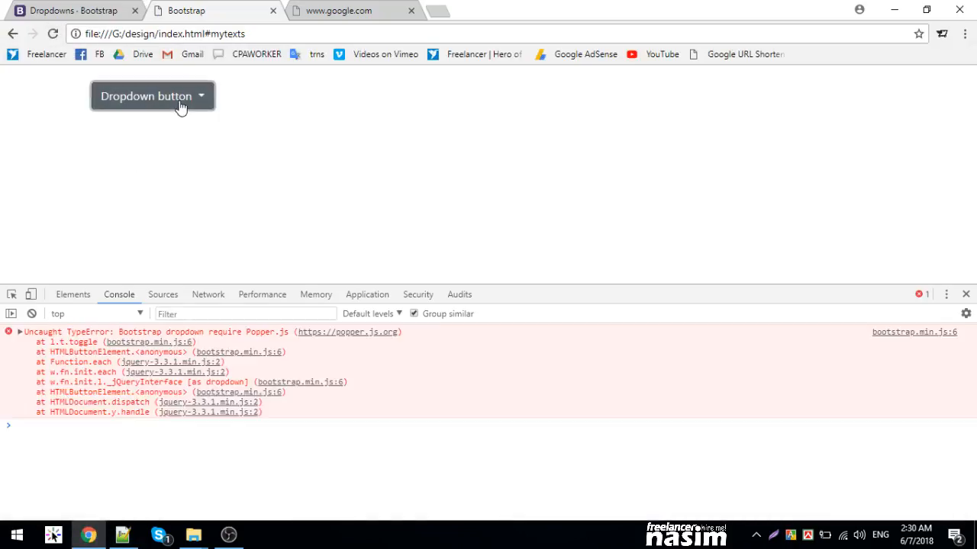
pyautogui.click(151, 96)
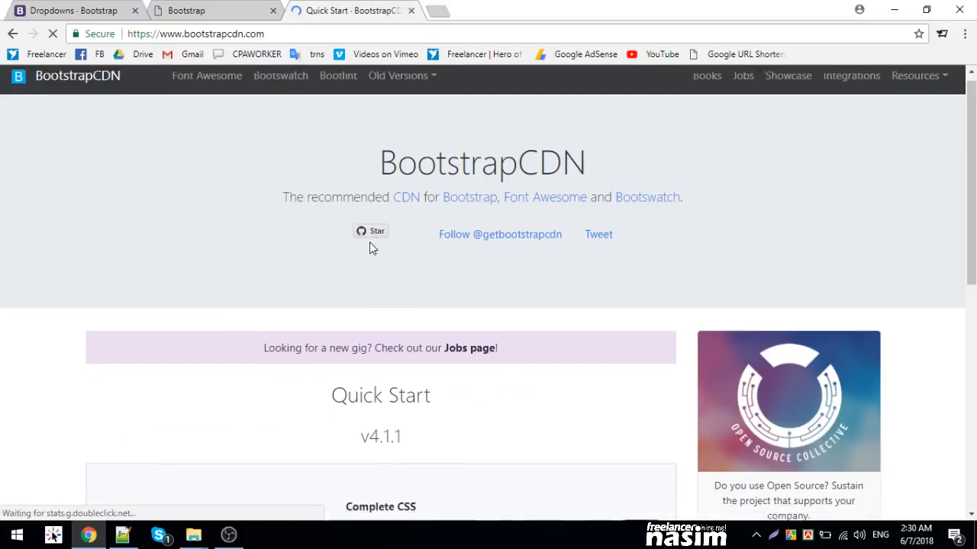
# - Scroll the BootstrapCDN page down to the Complete JavaScript and Bundle CDN links
pyautogui.scroll(-3)
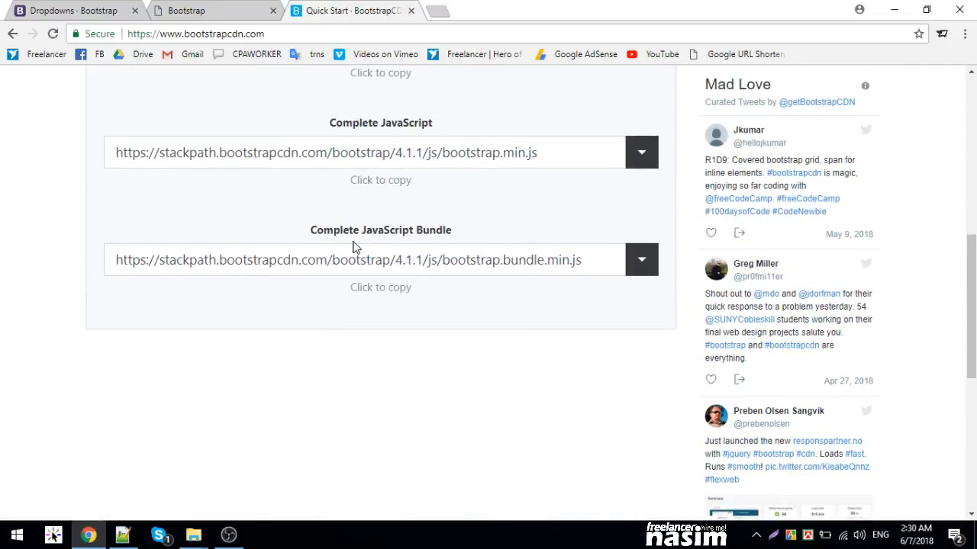
pyautogui.moveTo(485, 285)
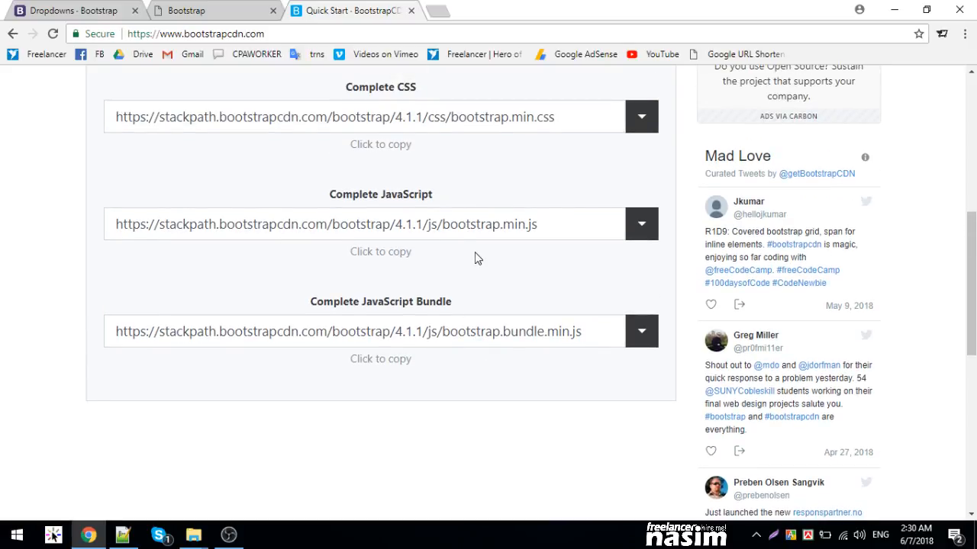
pyautogui.click(124, 534)
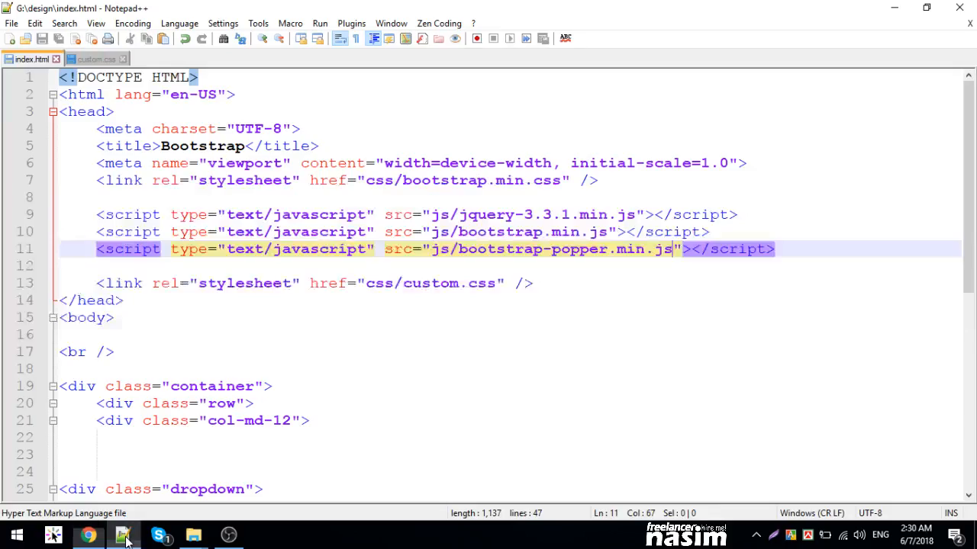
pyautogui.moveTo(92, 541)
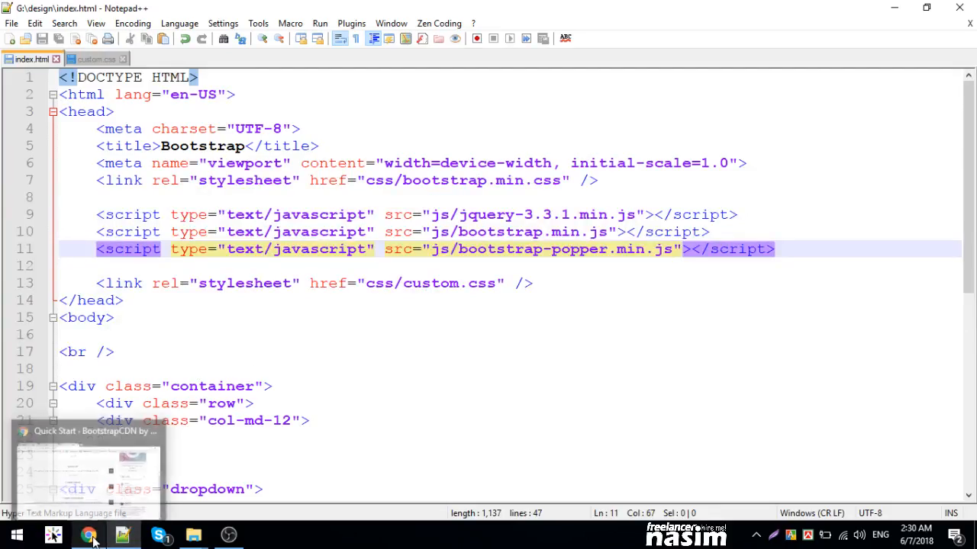
pyautogui.click(92, 534)
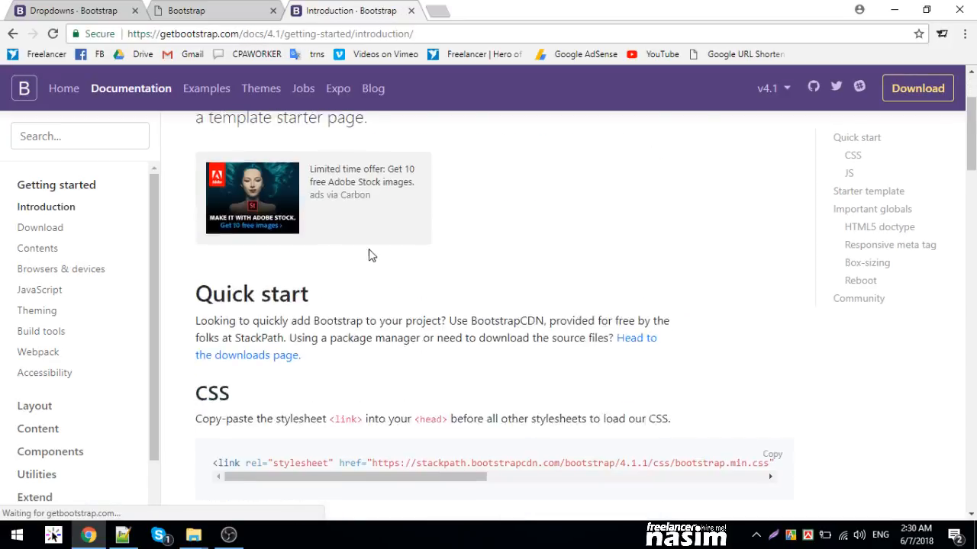
# - Scroll the Introduction docs to the jQuery, Popper.js and Bootstrap script tags
pyautogui.scroll(-3)
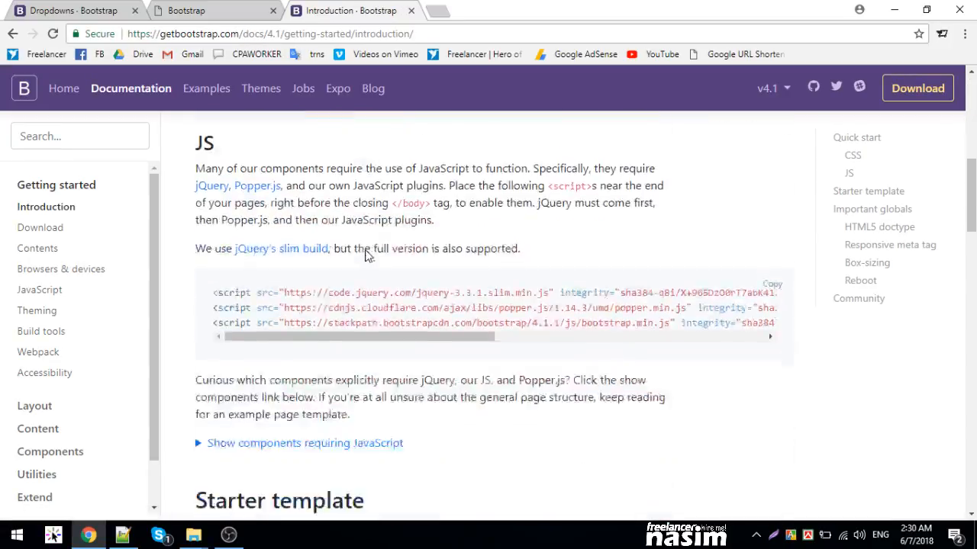
pyautogui.scroll(-3)
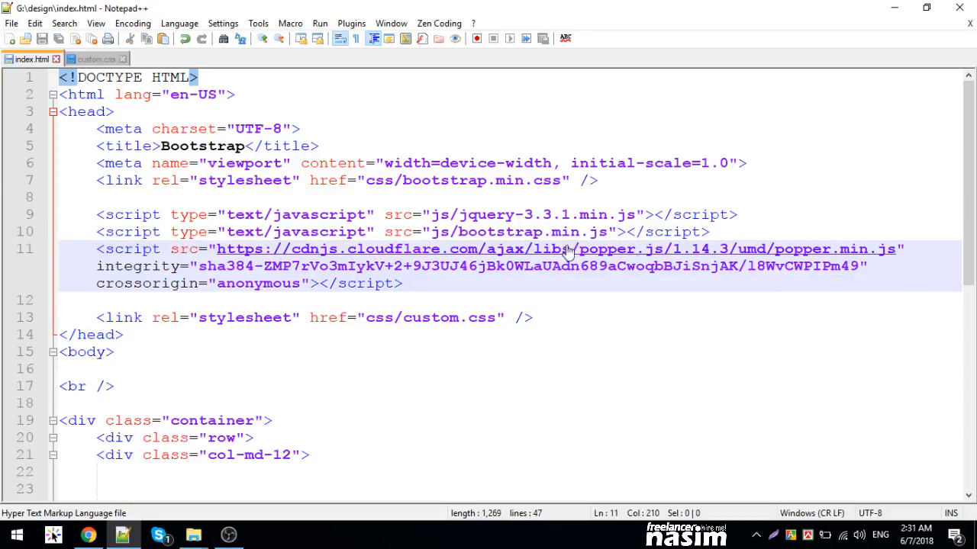
# - Return to Chrome from Notepad++ and switch to the local dropdown test page tab
pyautogui.click(86, 536)
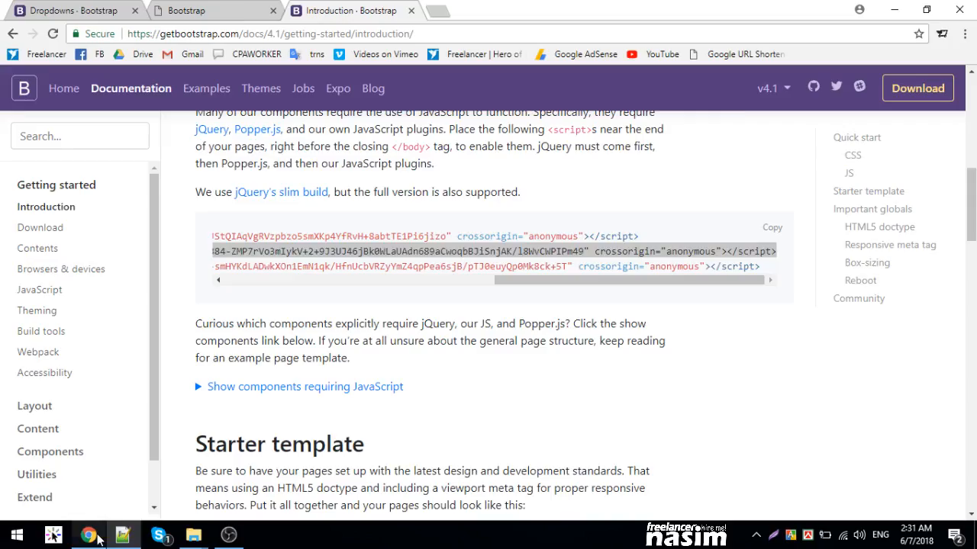
pyautogui.click(69, 12)
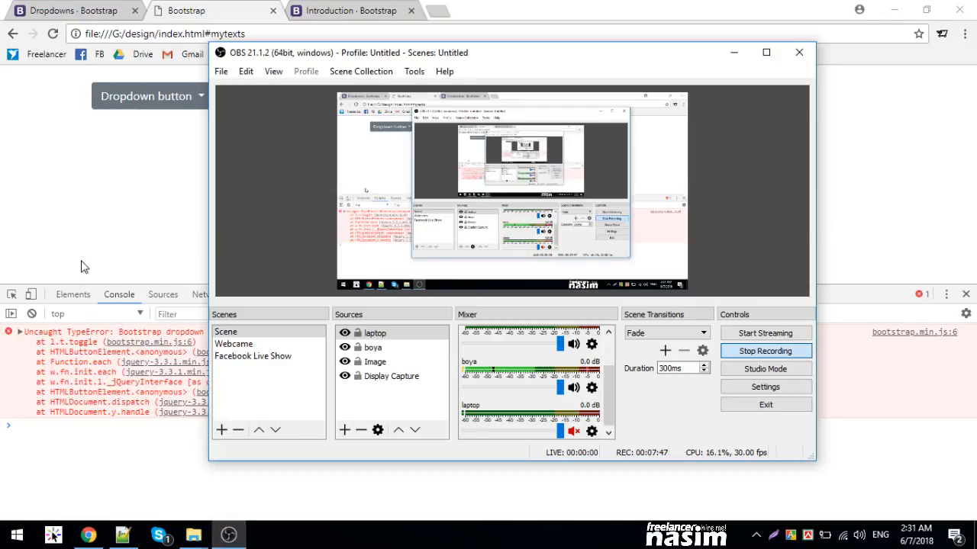
pyautogui.click(797, 52)
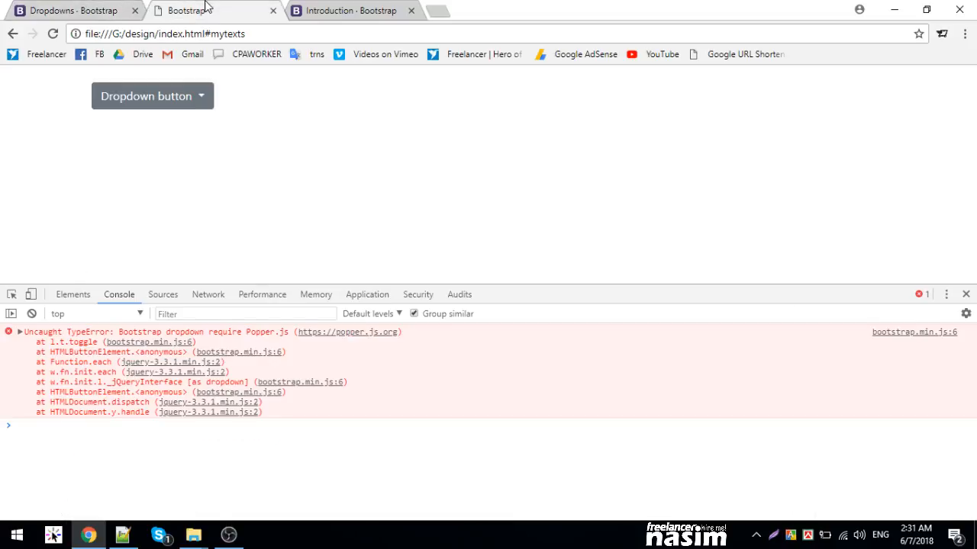